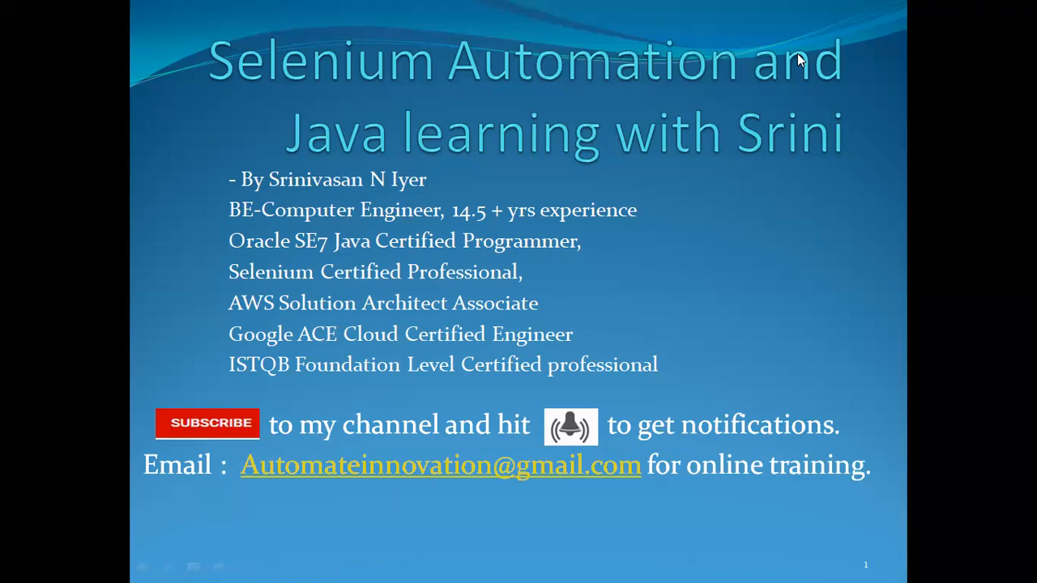
{"action": "mouse_move", "coordinate": [601, 254]}
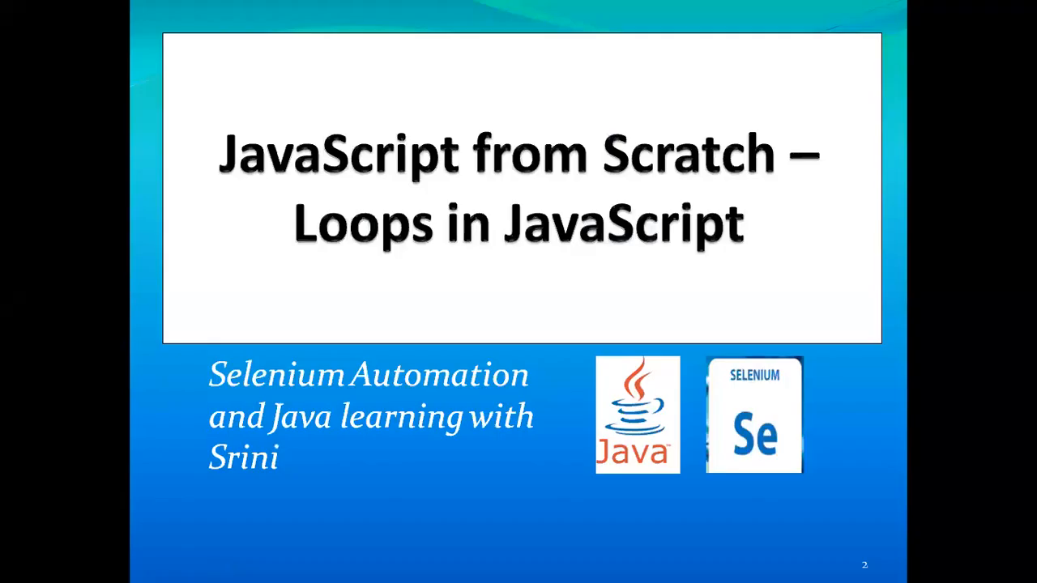
Advance the slideshow to the Key Takeaways slide on loop statements and hands-on coding
{"action": "key", "text": "Right"}
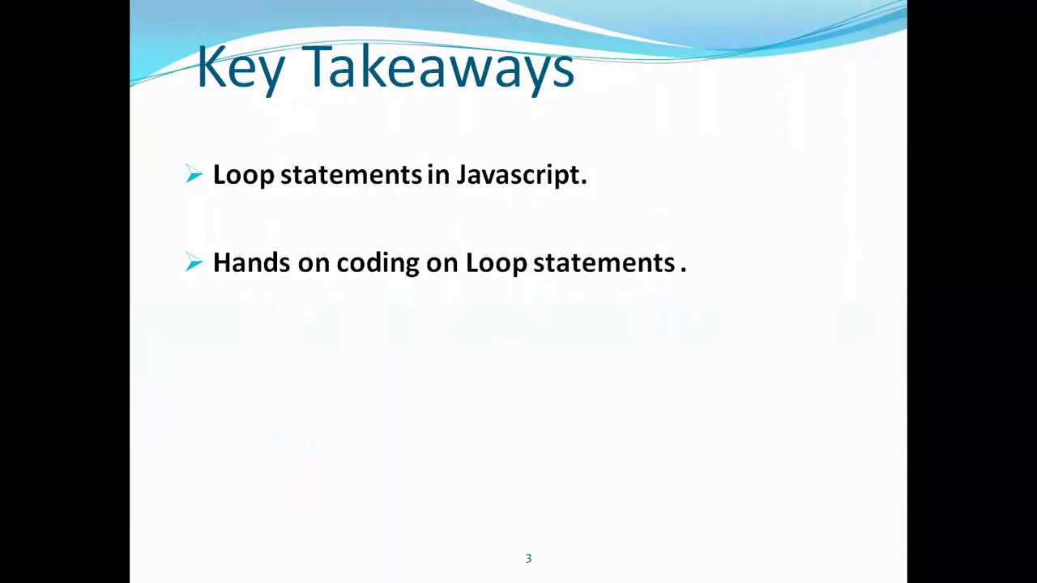
{"action": "mouse_move", "coordinate": [598, 274]}
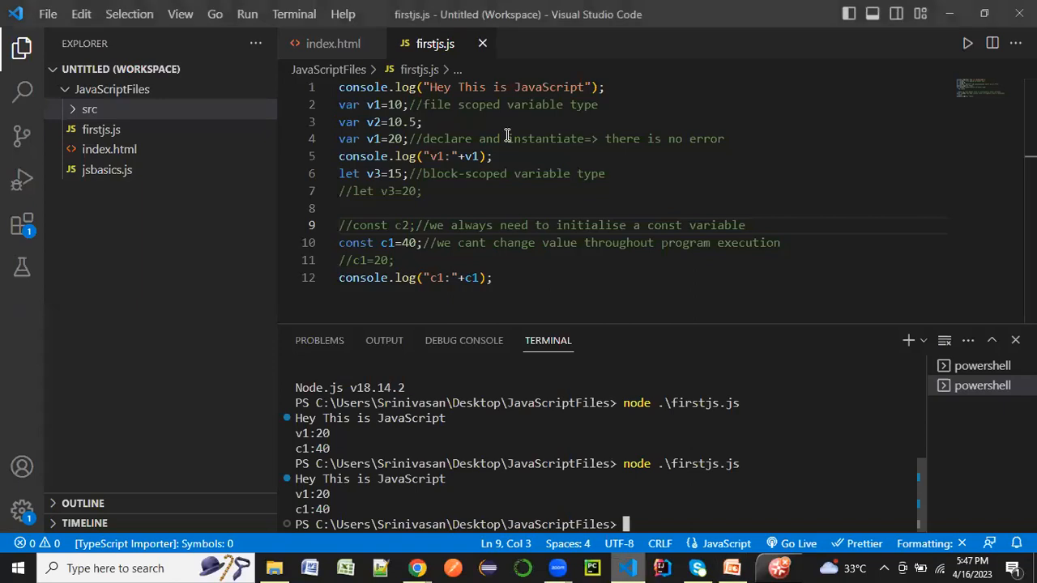
{"action": "mouse_move", "coordinate": [435, 216]}
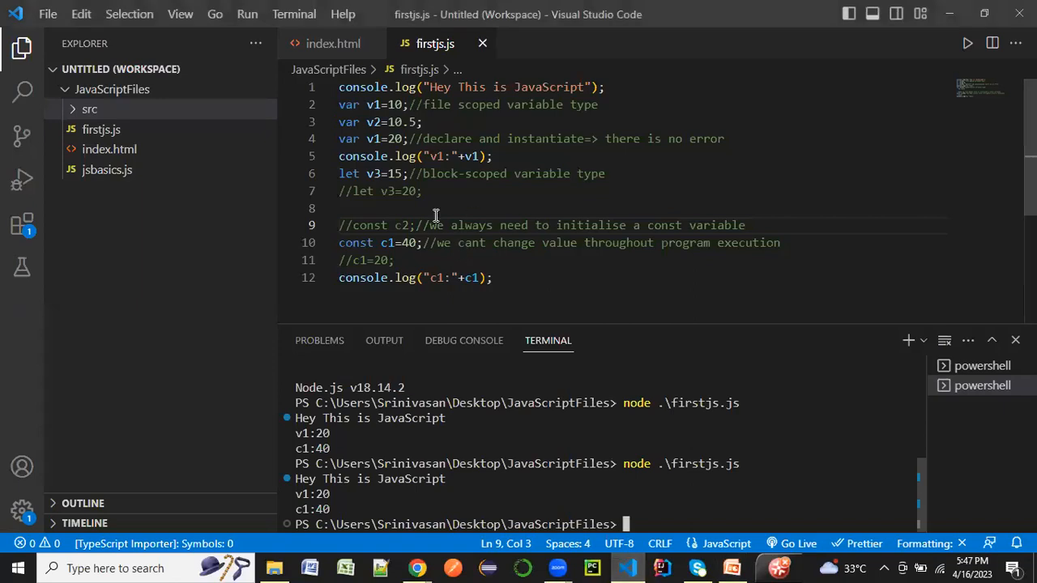
{"action": "mouse_move", "coordinate": [132, 98]}
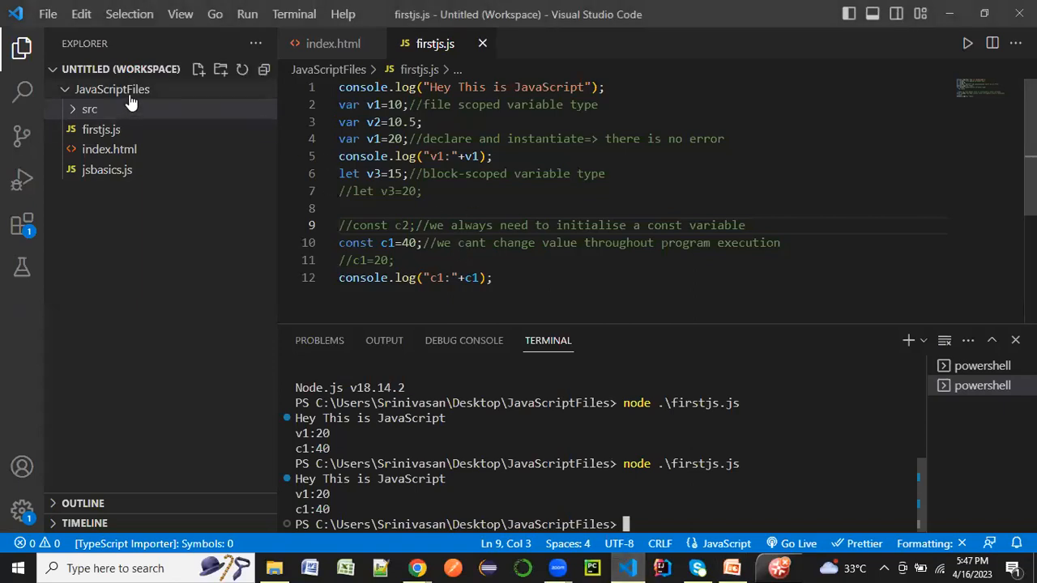
Add a new file named Loops.js under the JavaScriptFiles folder
{"action": "right_click", "coordinate": [112, 89]}
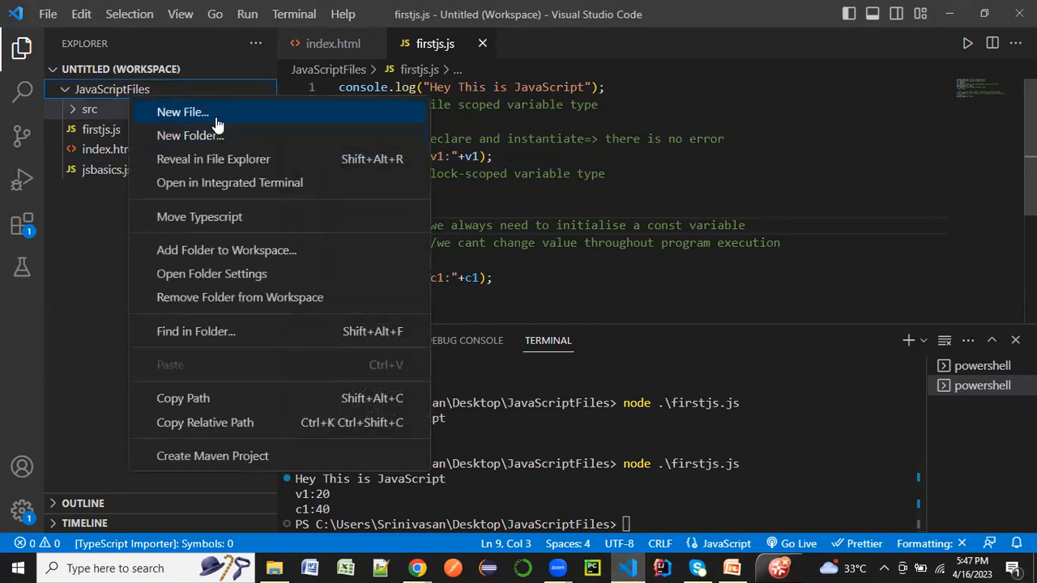
{"action": "left_click", "coordinate": [182, 112]}
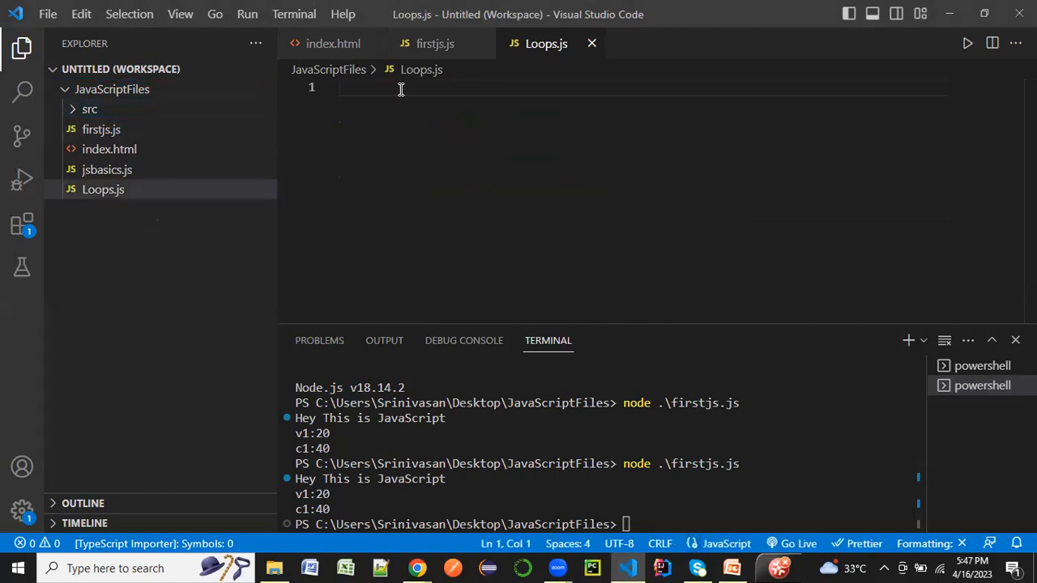
Write the /* This is multi-line comments */ block and add a new line below it
{"action": "type", "text": "/*"}
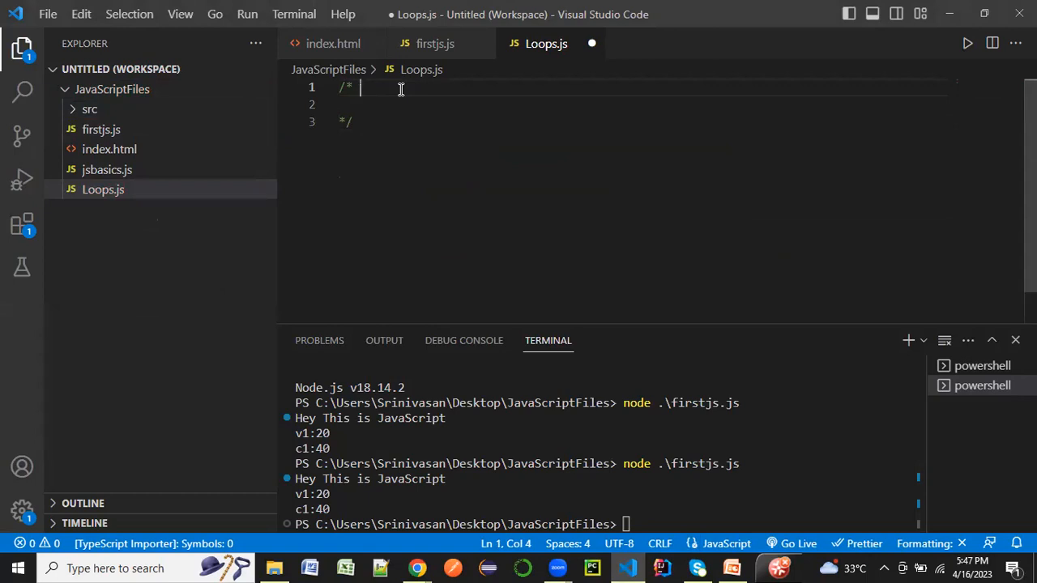
{"action": "type", "text": "This is miul"}
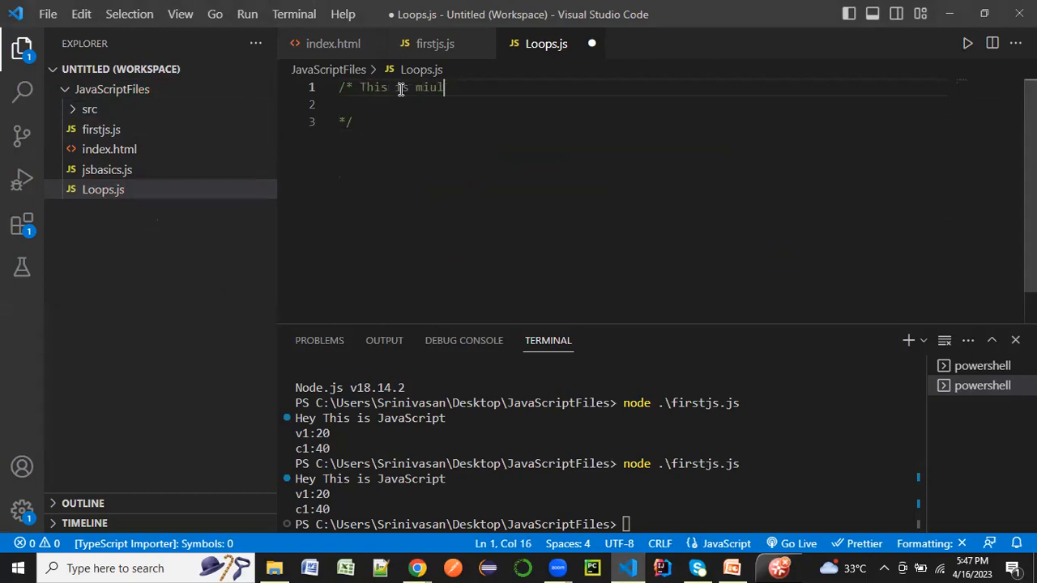
{"action": "type", "text": "ulti-l"}
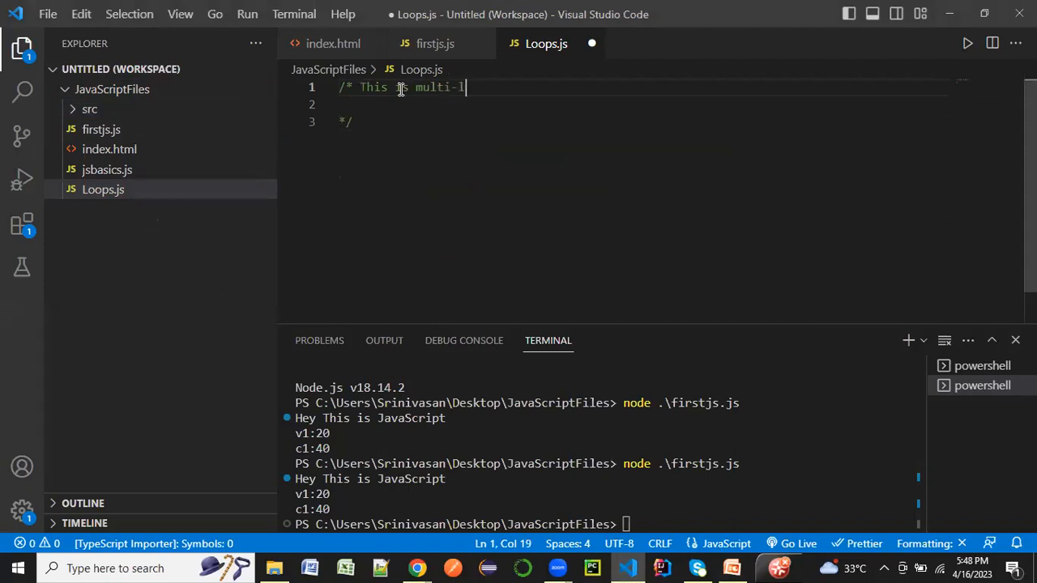
{"action": "type", "text": "ine comments"}
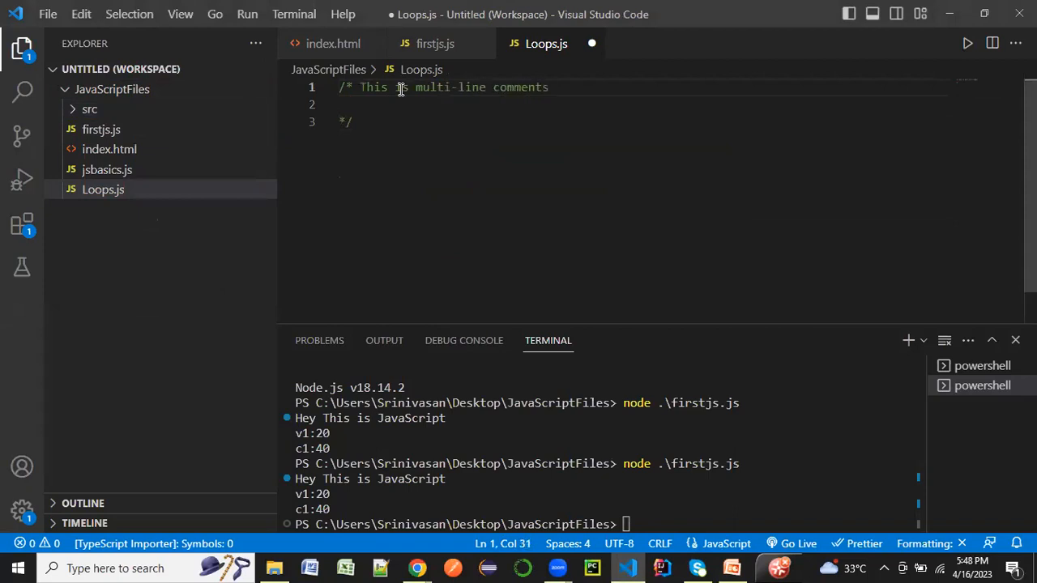
{"action": "double_click", "coordinate": [522, 87]}
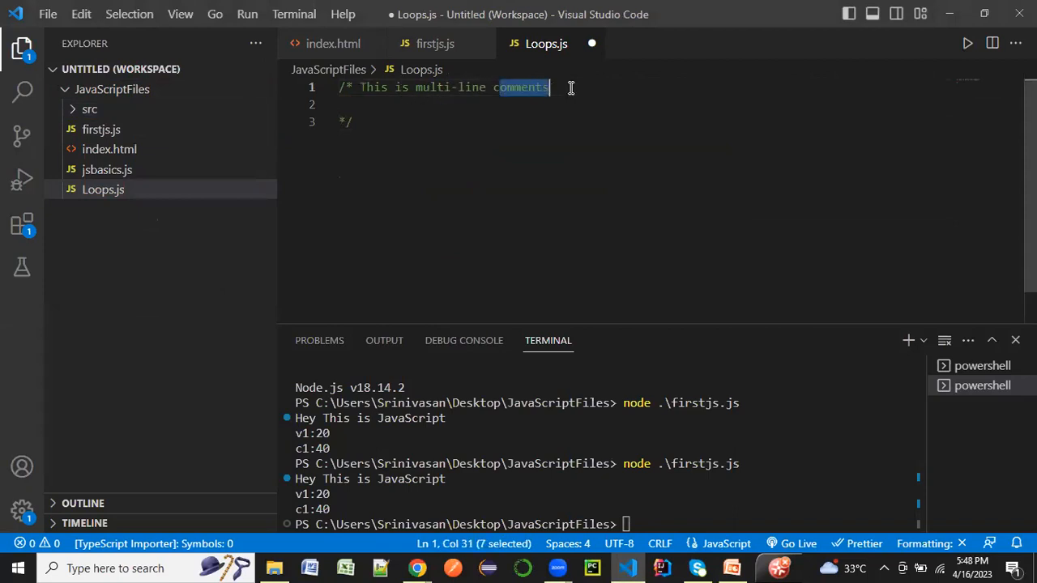
{"action": "type", "text": "comments"}
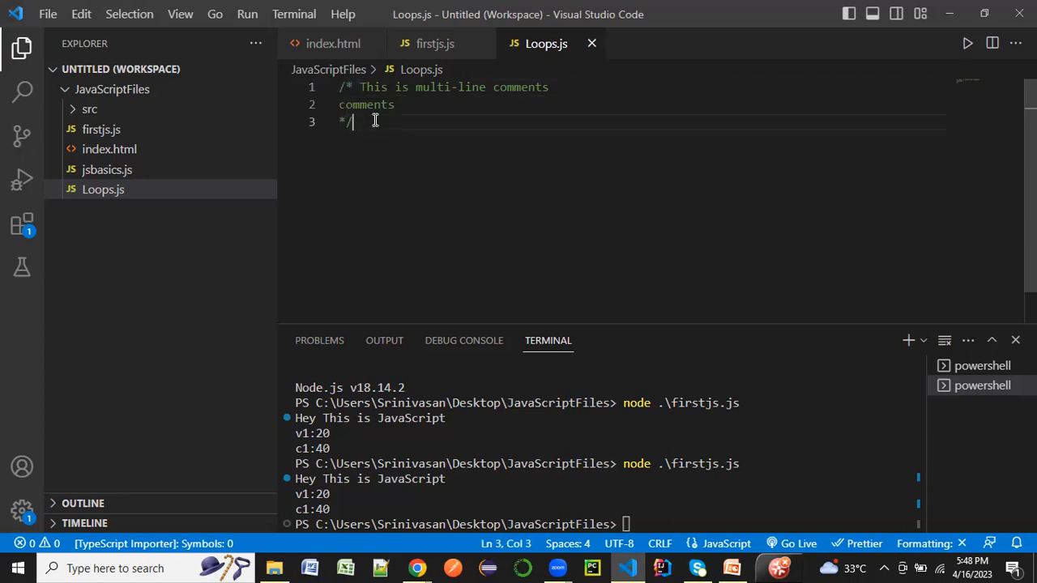
{"action": "key", "text": "Enter"}
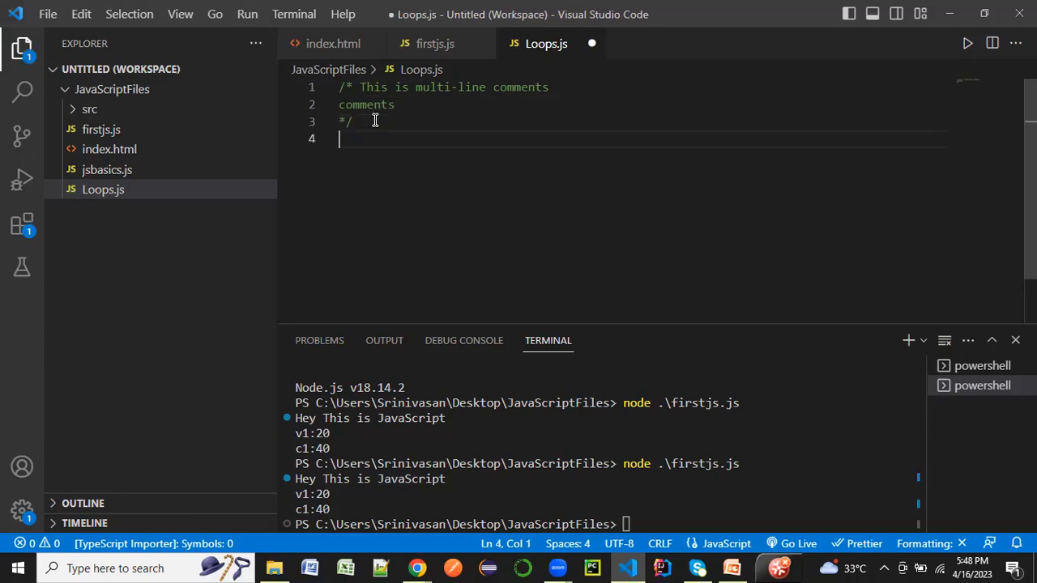
Start a /** Documentation comment block
{"action": "type", "text": "/"}
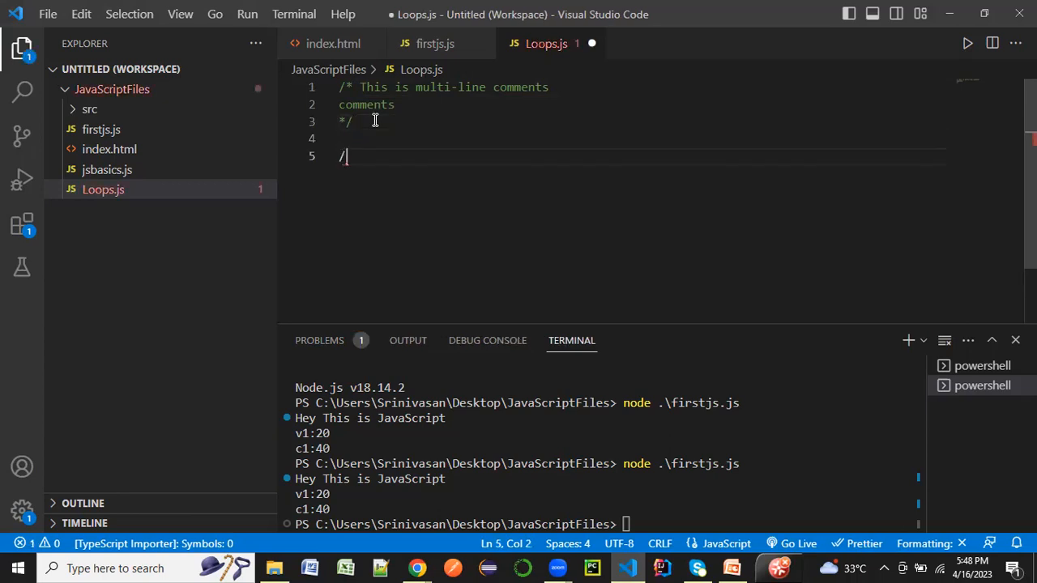
{"action": "type", "text": "*"}
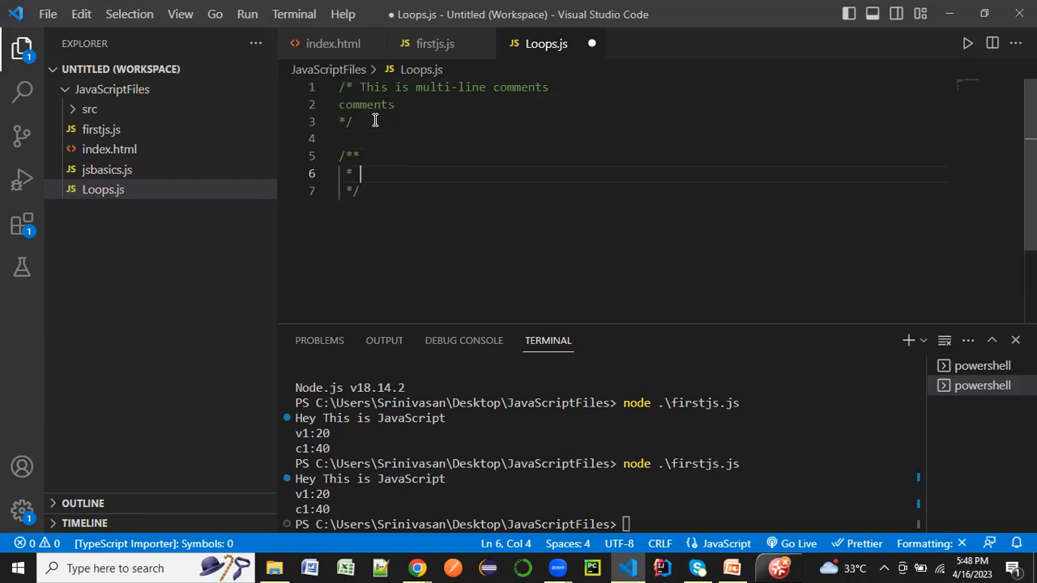
{"action": "type", "text": "Func"}
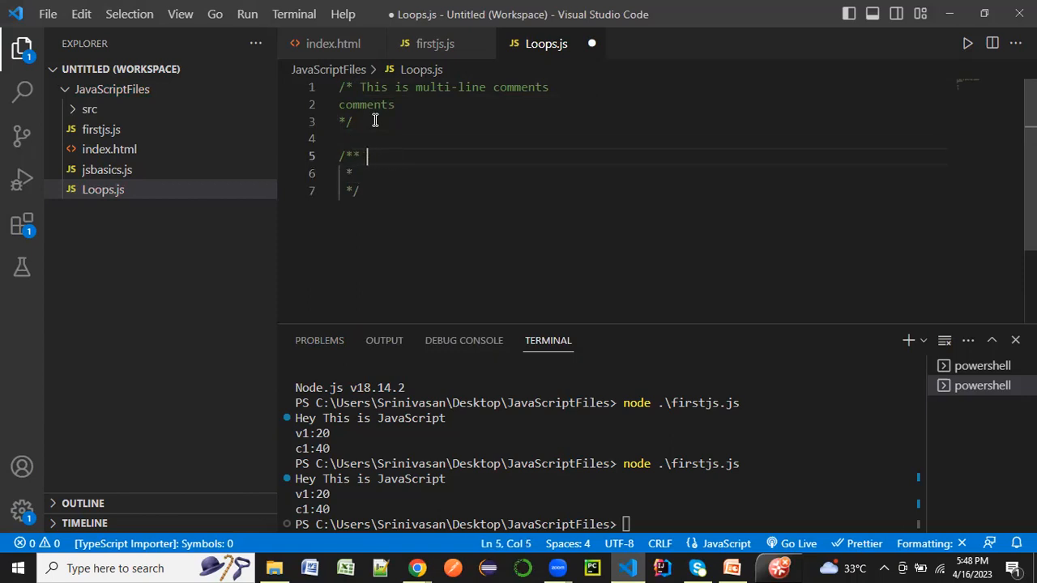
{"action": "type", "text": "Documentation"}
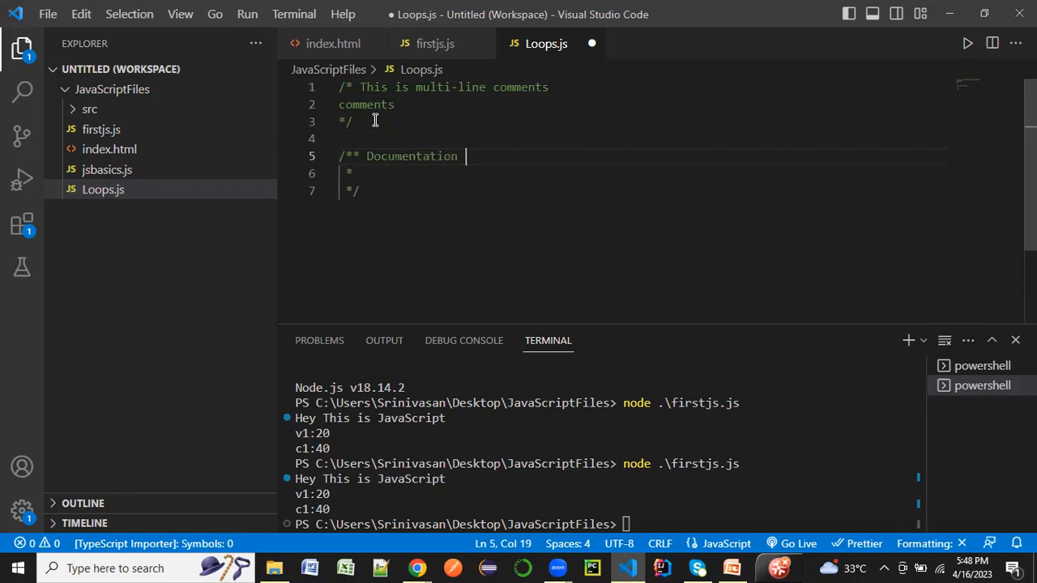
{"action": "type", "text": "comment"}
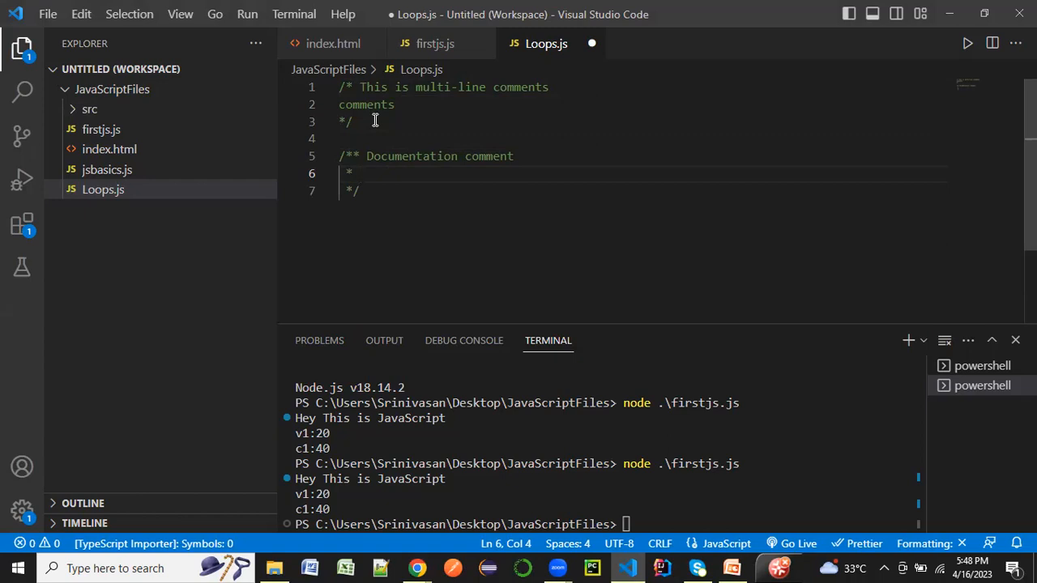
{"action": "type", "text": "@authi"}
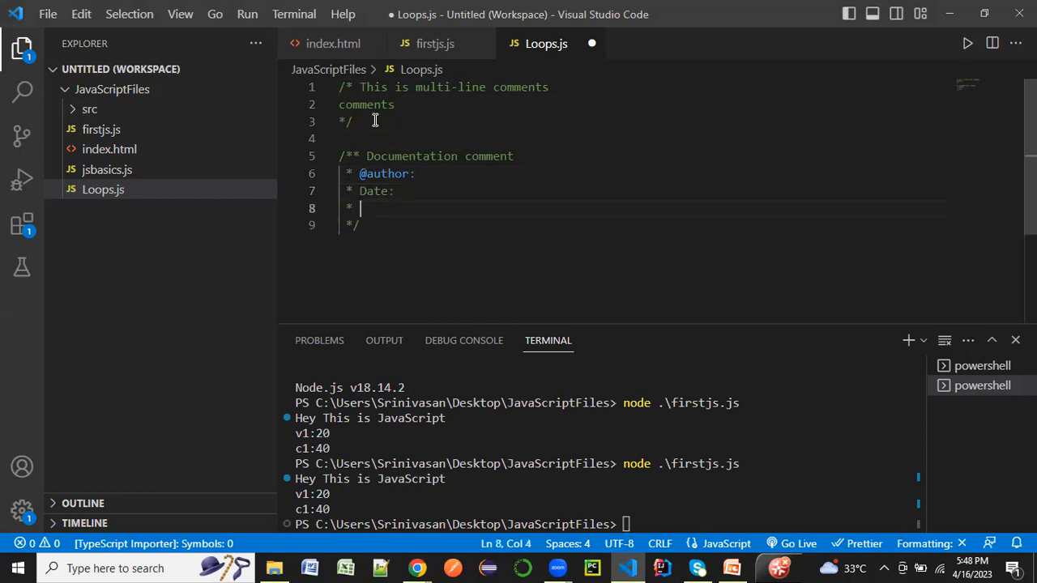
{"action": "type", "text": "P"}
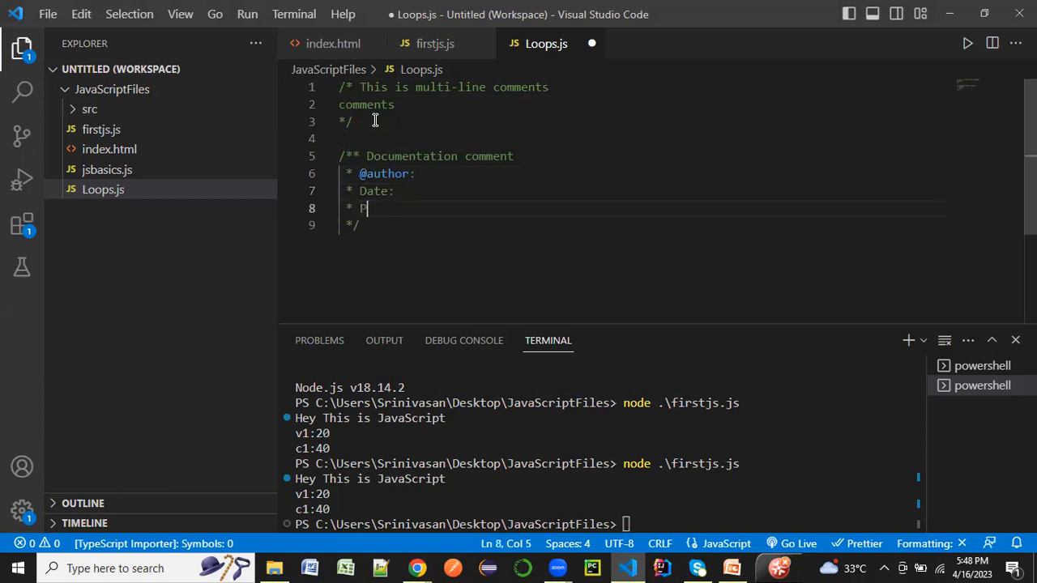
{"action": "type", "text": "urpose:"}
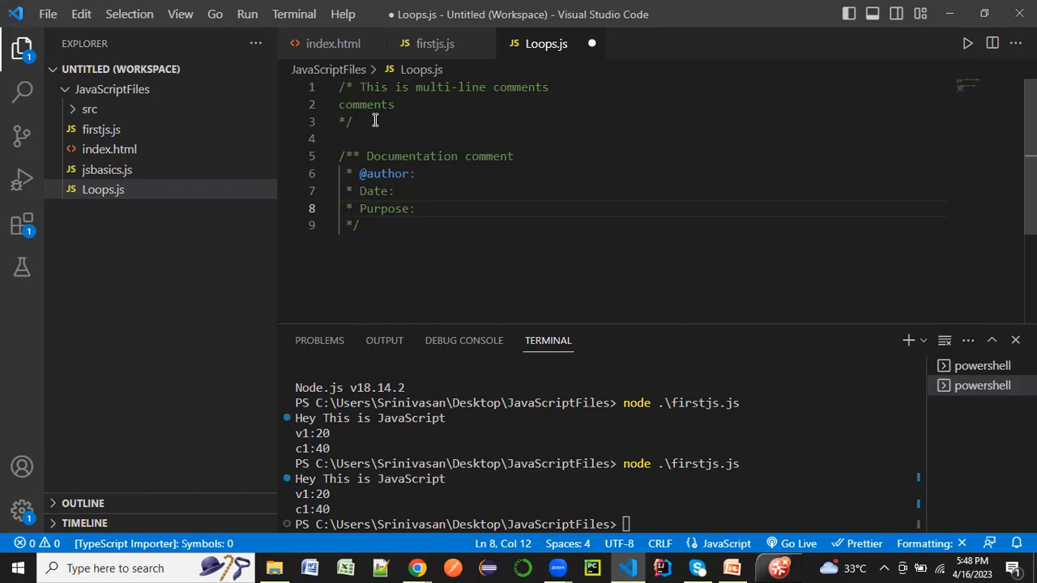
{"action": "mouse_move", "coordinate": [422, 234]}
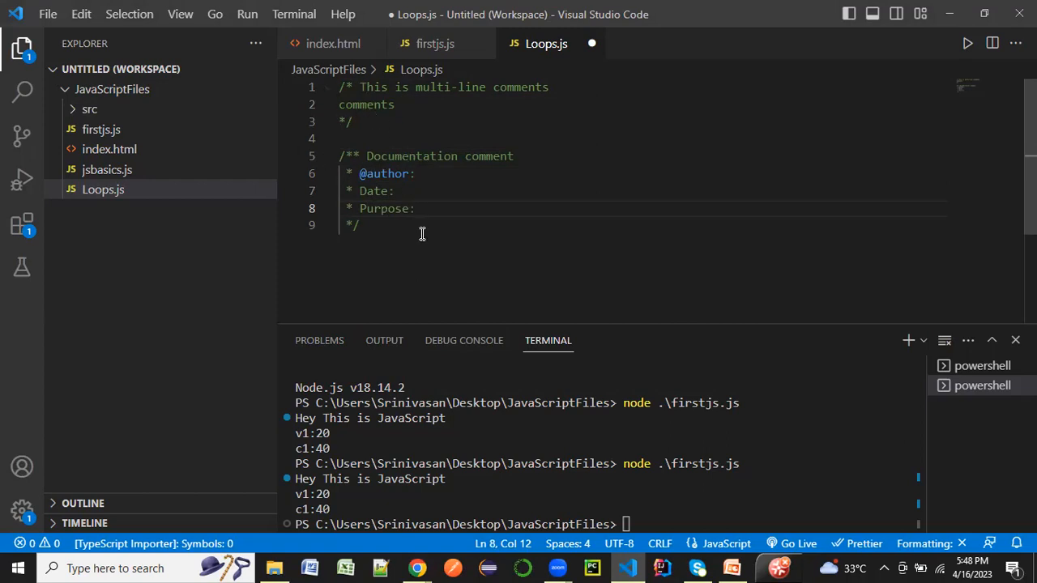
{"action": "mouse_move", "coordinate": [417, 236]}
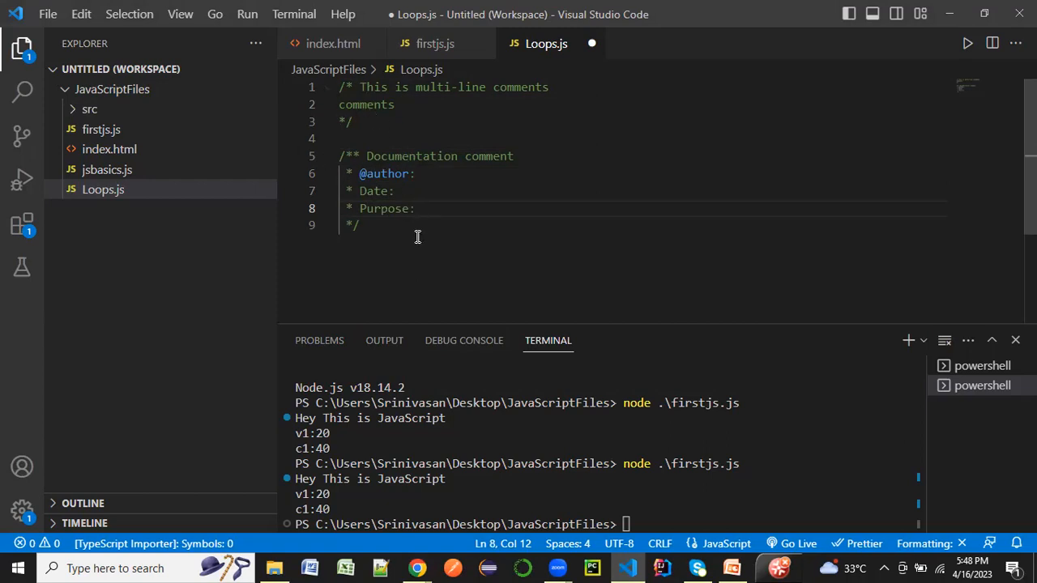
{"action": "mouse_move", "coordinate": [421, 233]}
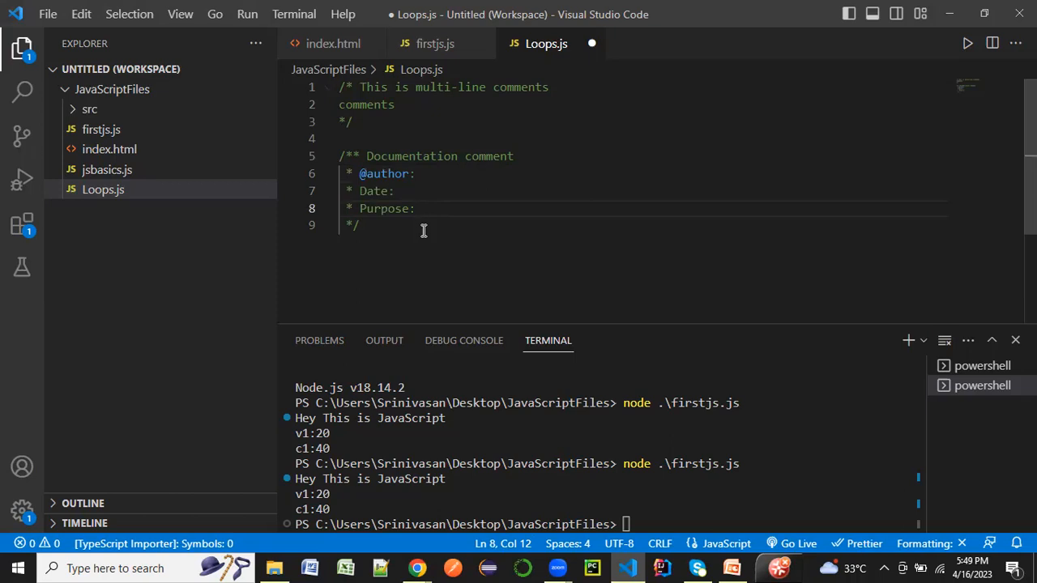
{"action": "left_click", "coordinate": [361, 225]}
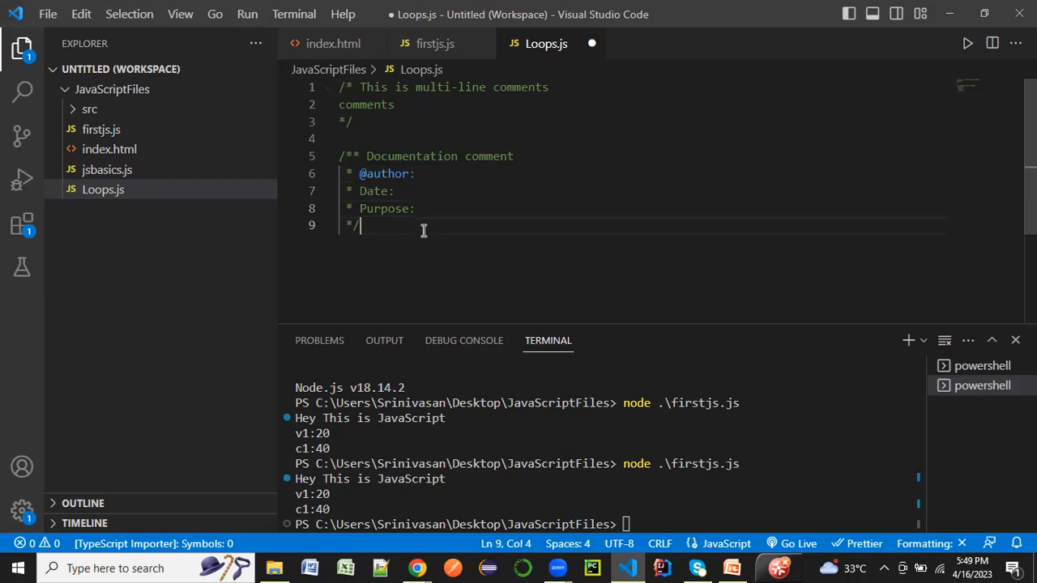
{"action": "key", "text": "Enter"}
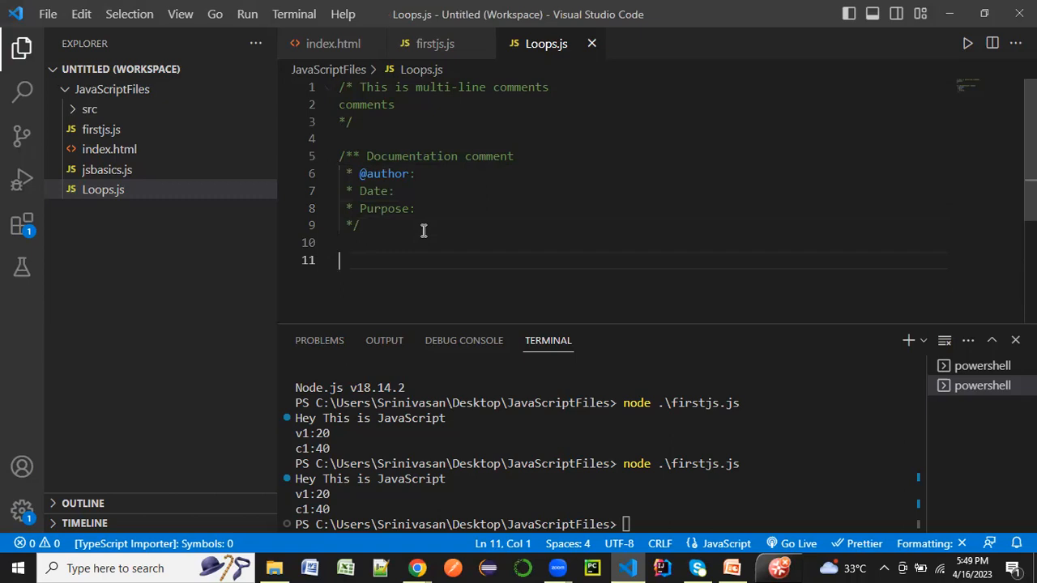
Declare let v1=10; and v2=20; followed by a blank line
{"action": "type", "text": "let"}
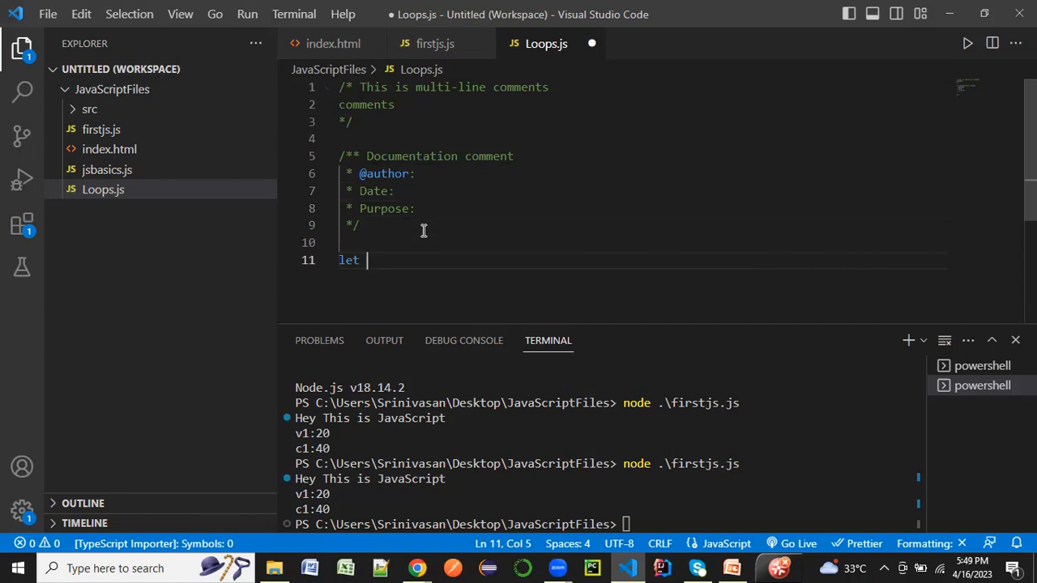
{"action": "type", "text": "v1"}
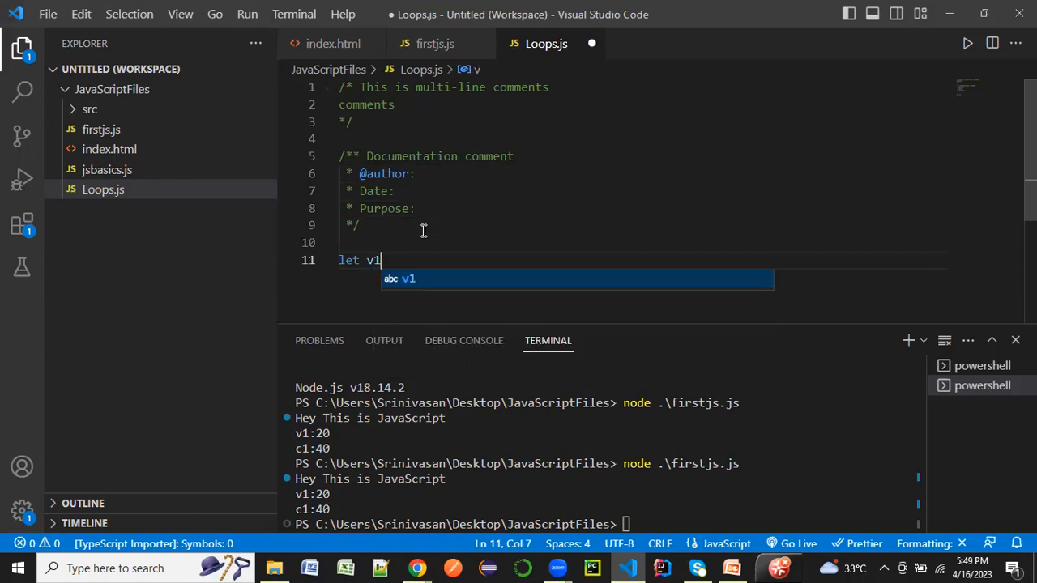
{"action": "type", "text": "=10"}
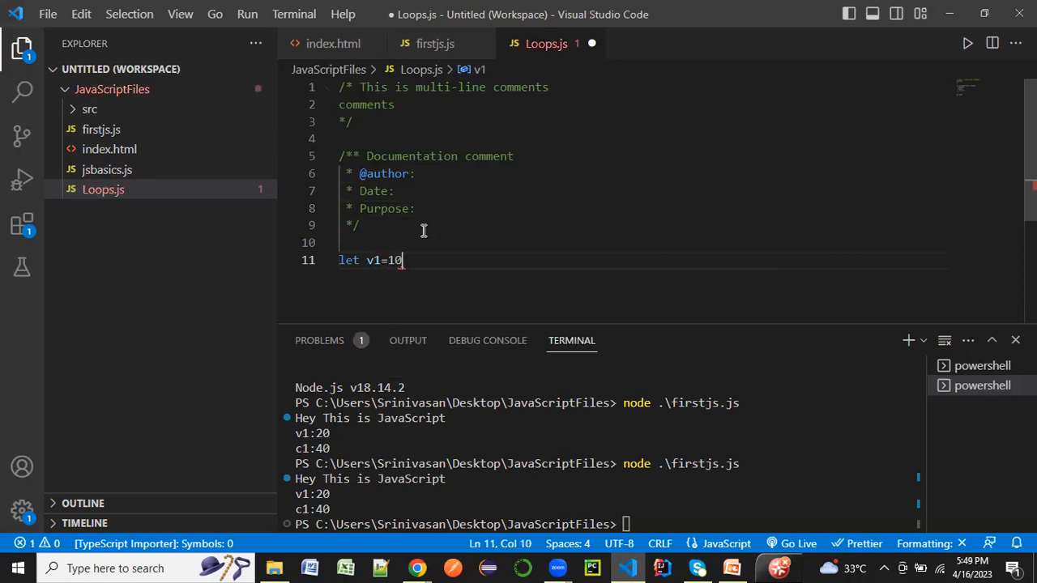
{"action": "type", "text": ";"}
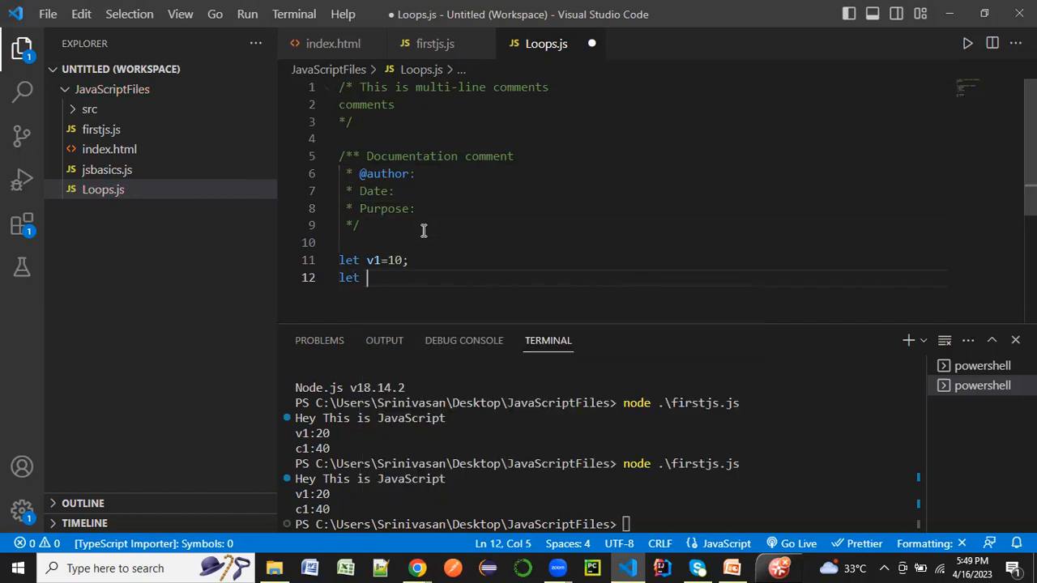
{"action": "type", "text": "v2=20;"}
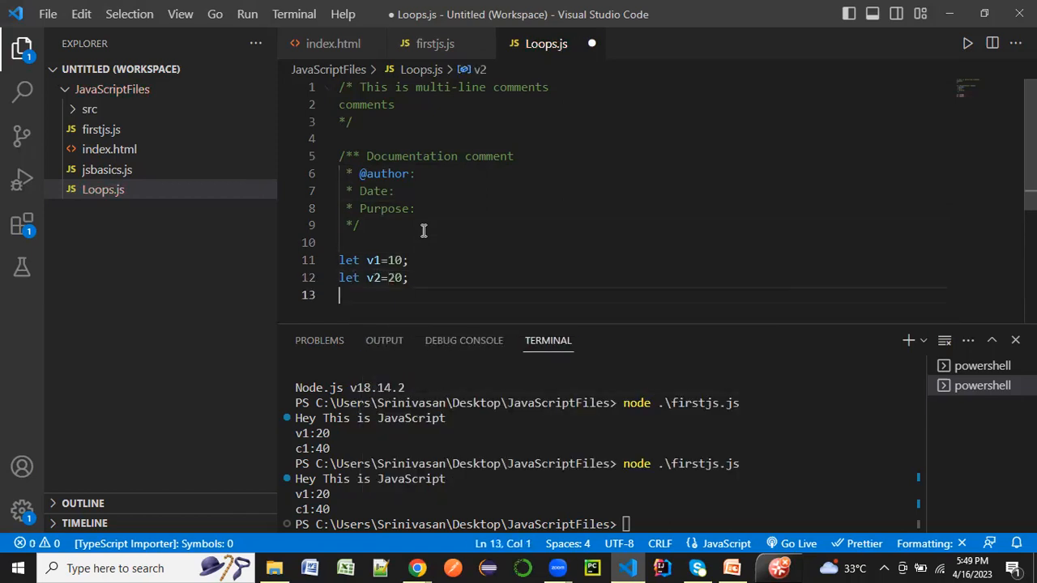
{"action": "key", "text": "Enter"}
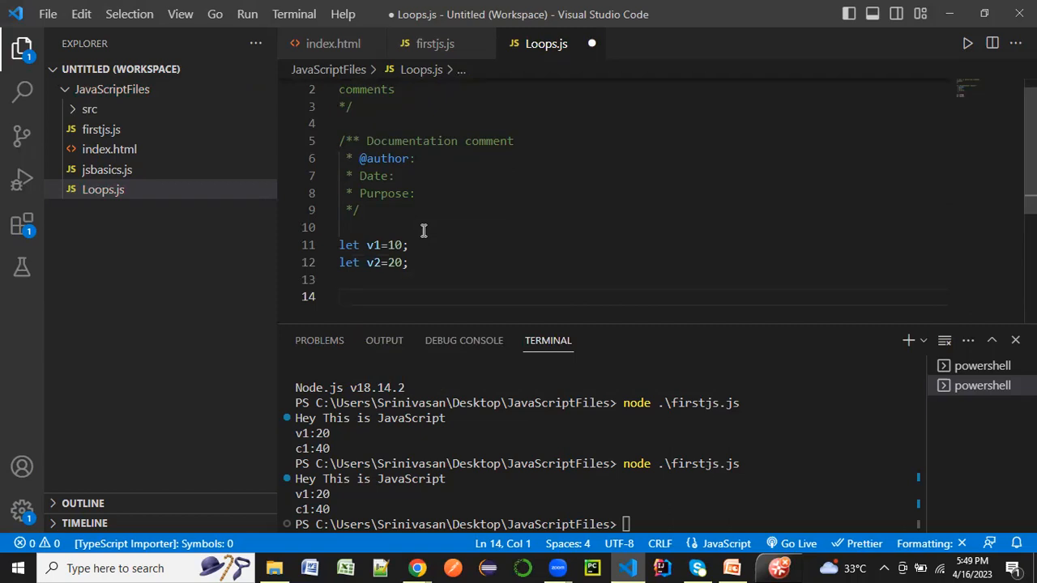
Write the if (v1 > v2) { condition with a '// > greater than' comment
{"action": "type", "text": "if()"}
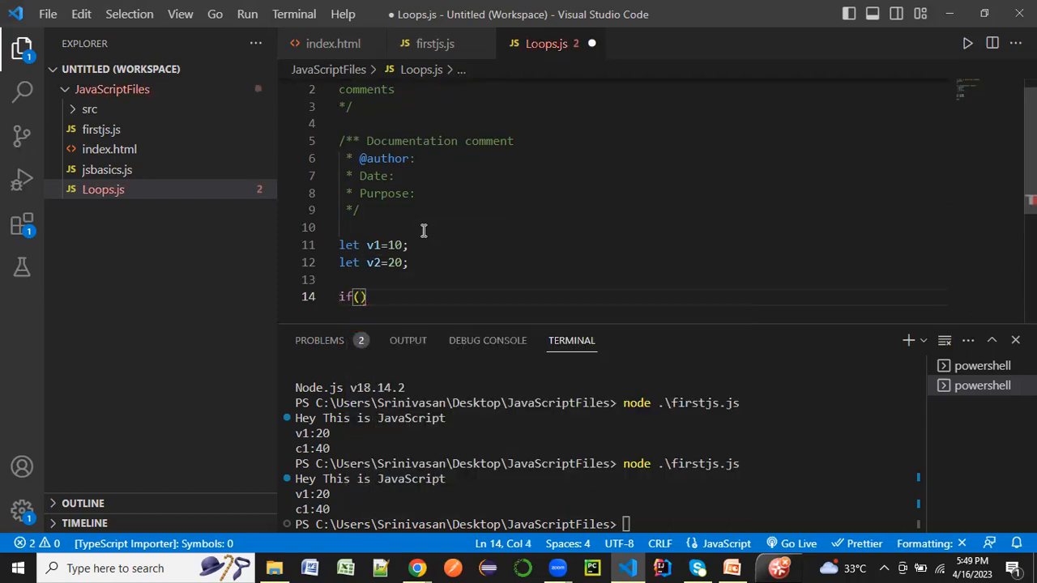
{"action": "type", "text": "v1"}
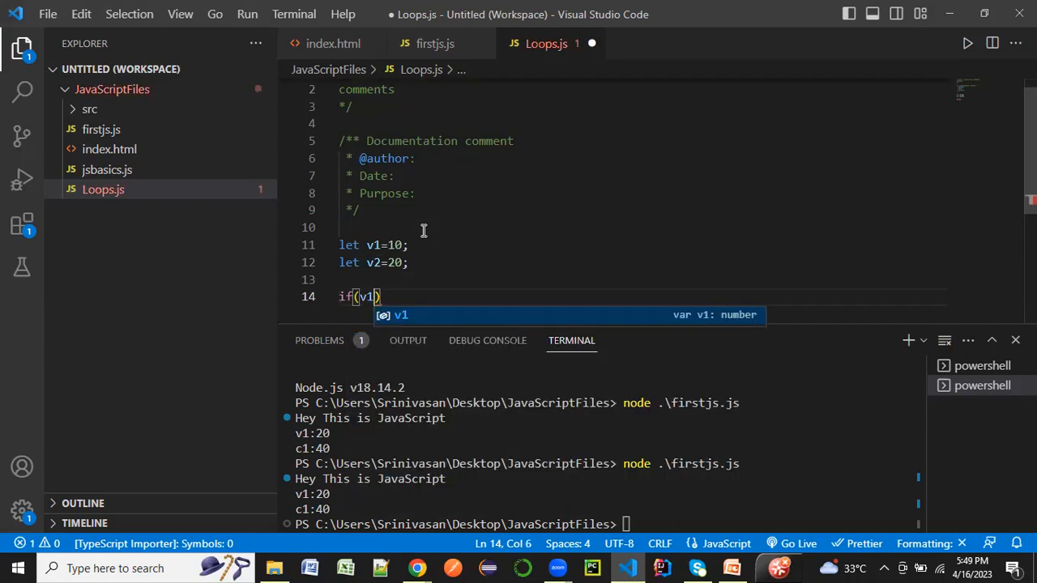
{"action": "type", "text": ">"}
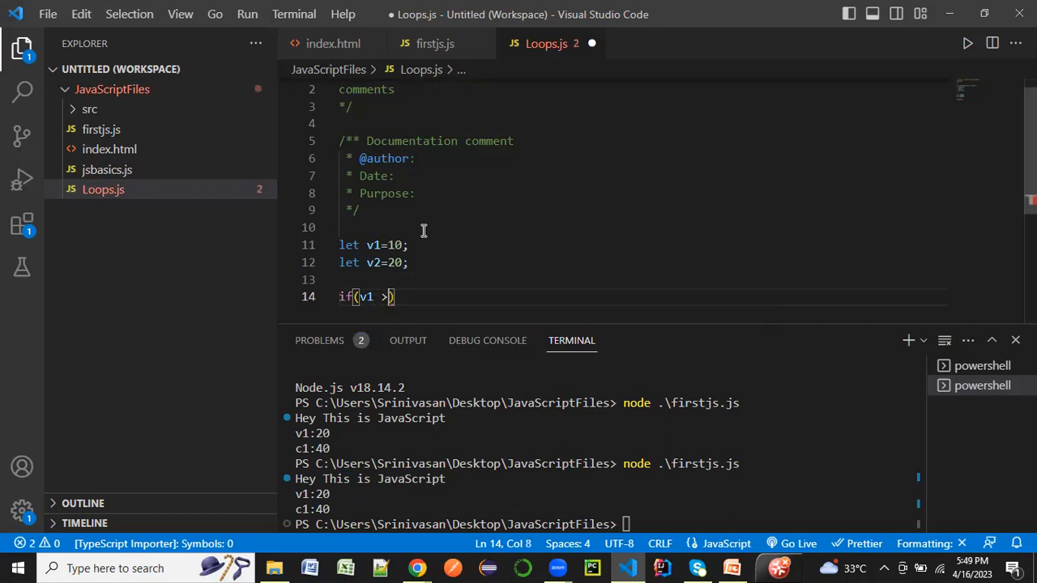
{"action": "type", "text": "\" \""}
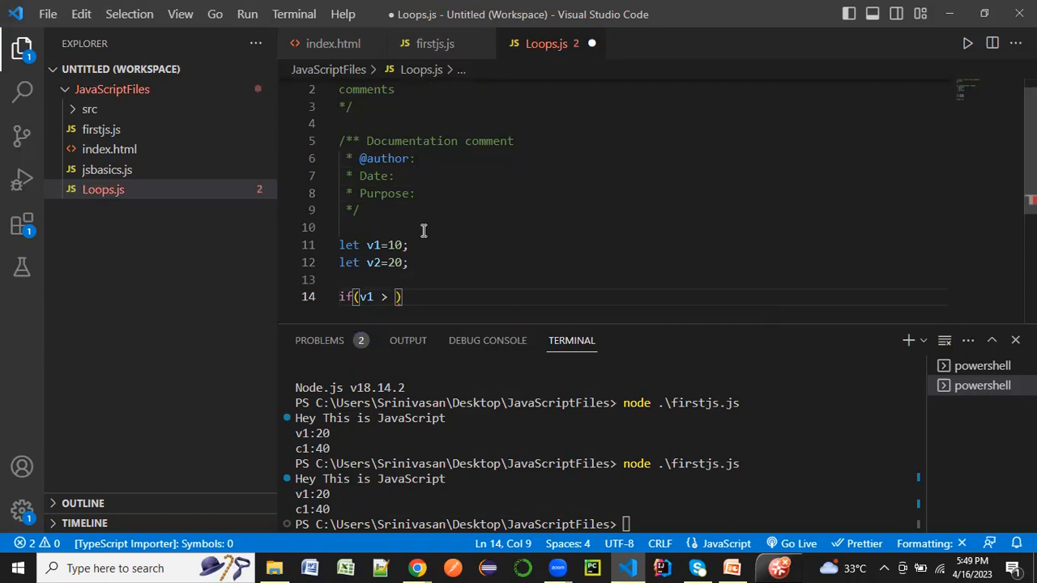
{"action": "type", "text": "v2)"}
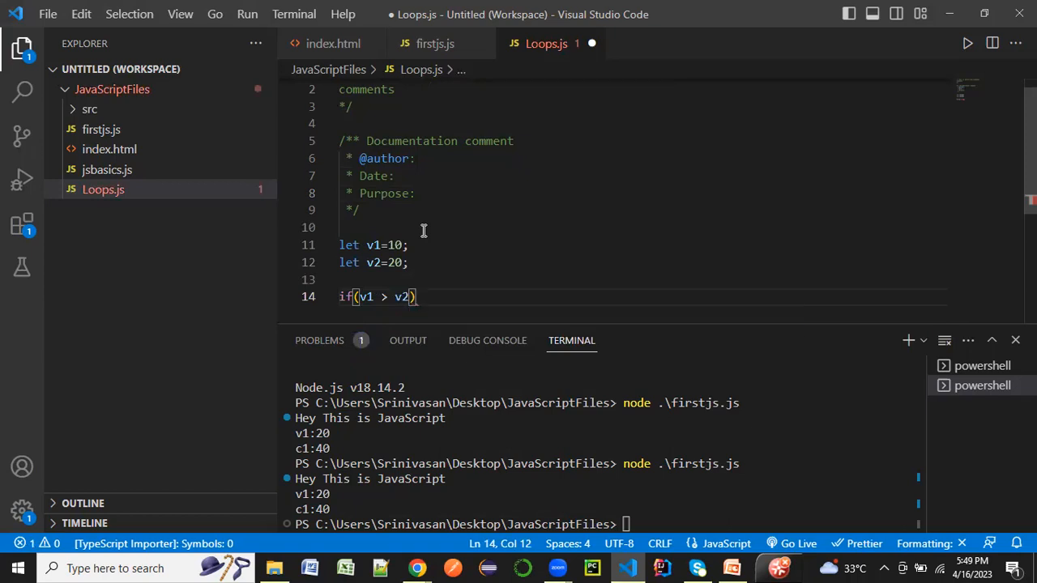
{"action": "type", "text": "{"}
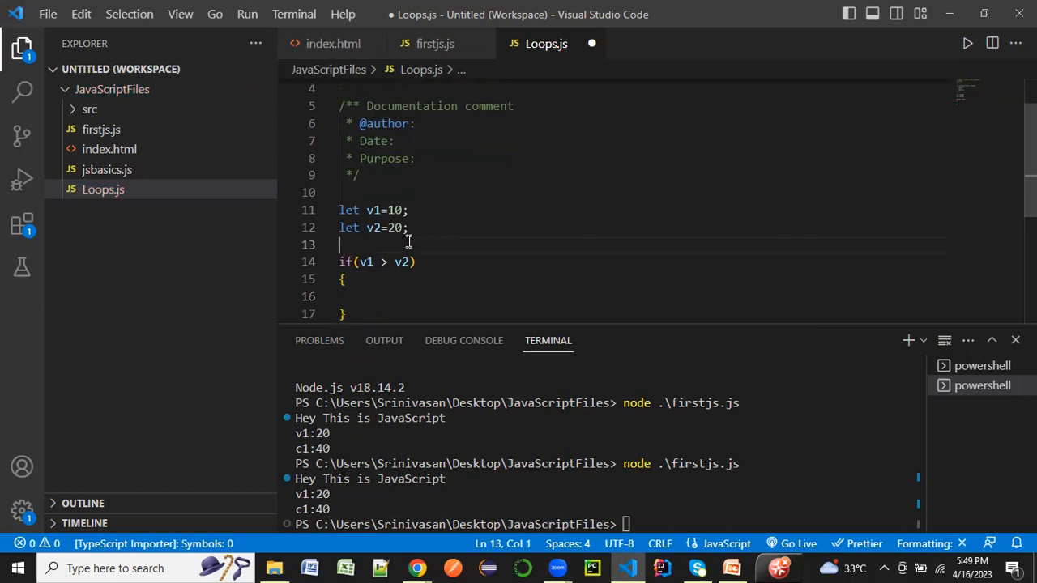
{"action": "mouse_move", "coordinate": [380, 244]}
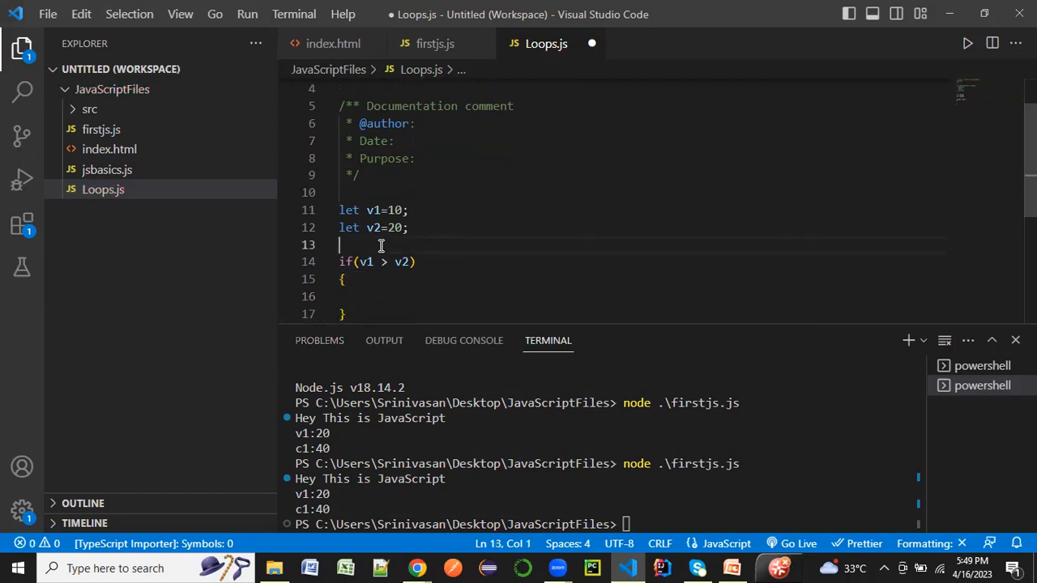
{"action": "double_click", "coordinate": [382, 261]}
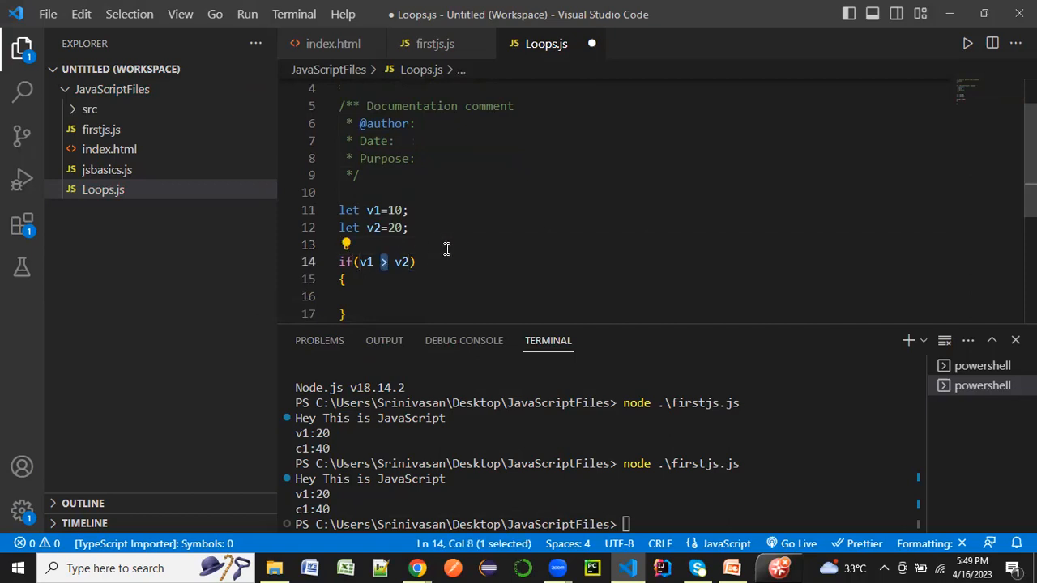
{"action": "left_click", "coordinate": [429, 261]}
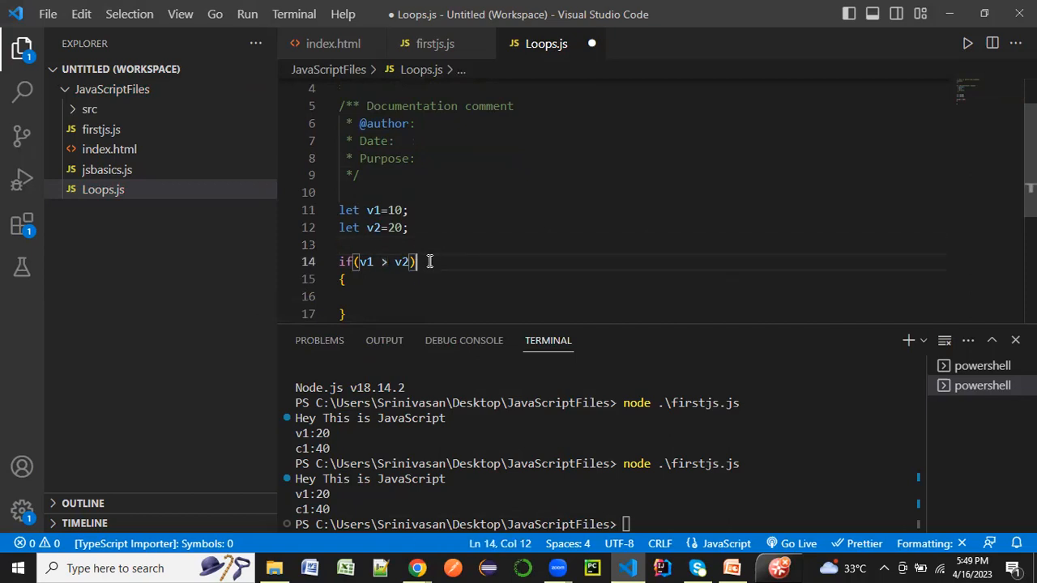
{"action": "type", "text": "// >"}
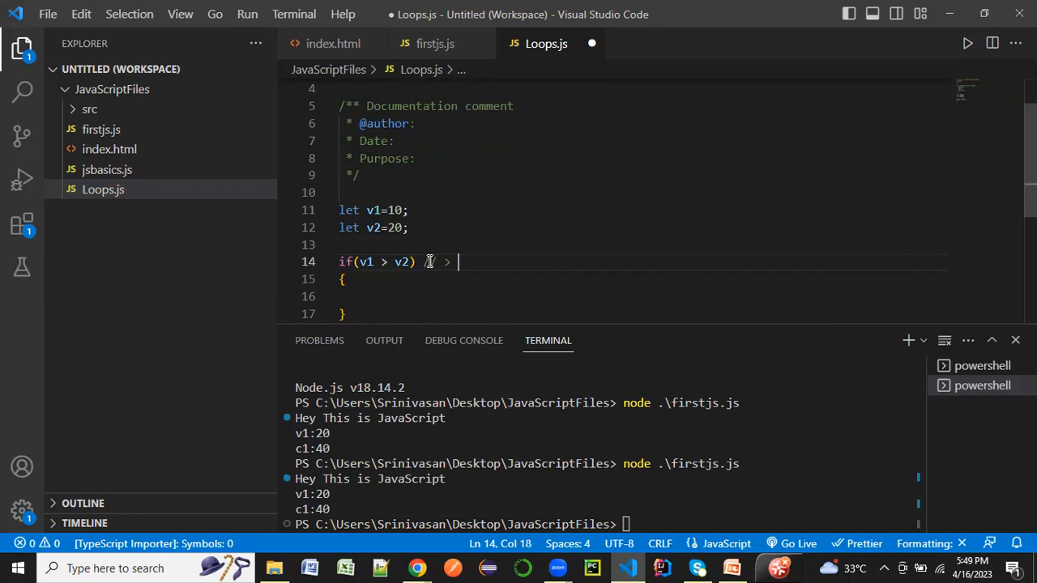
{"action": "type", "text": "=> greater t"}
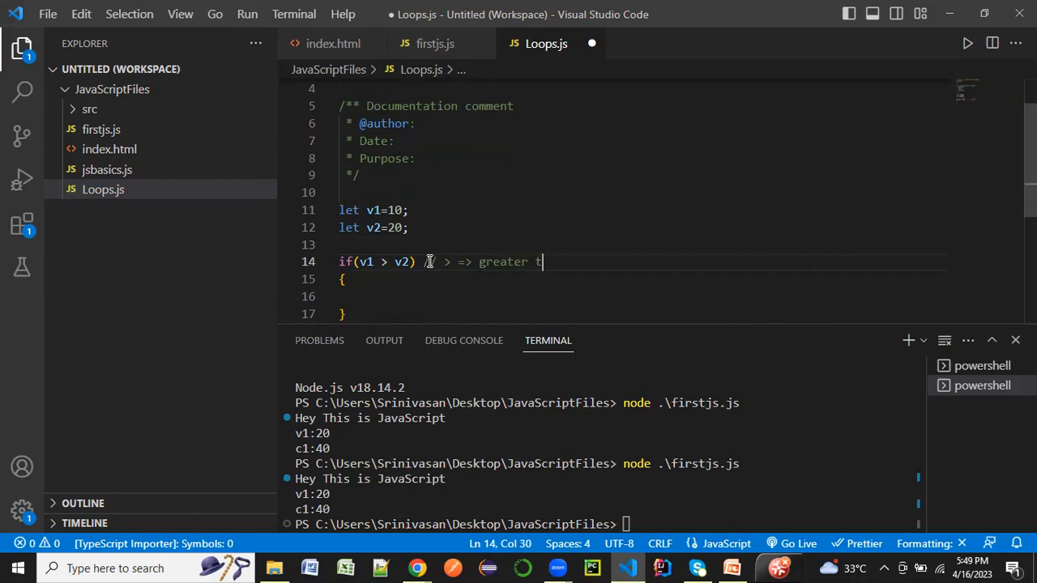
{"action": "type", "text": "han"}
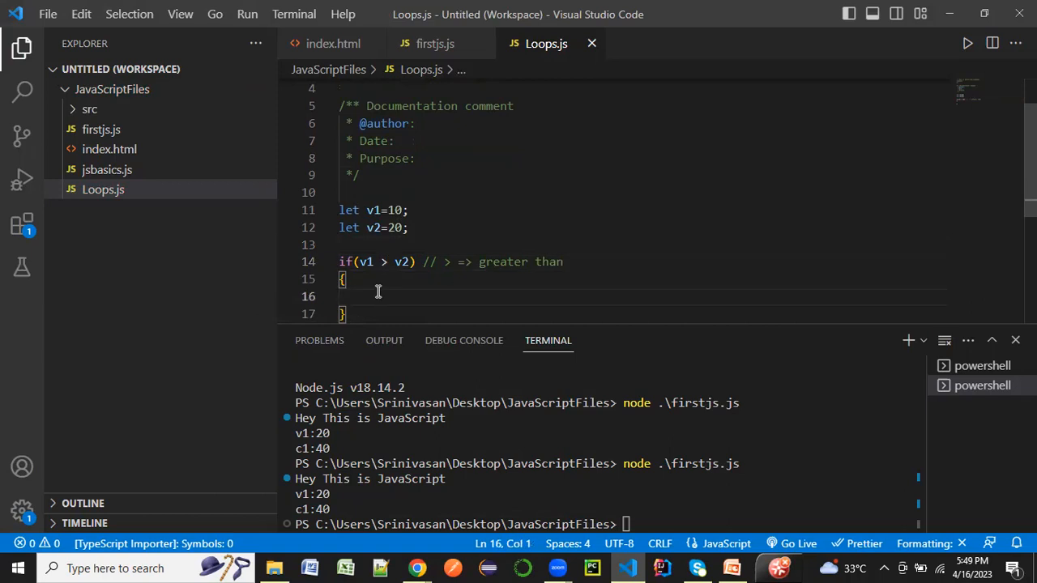
Log 'v1 is greater than v2' with console.log inside the if block
{"action": "type", "text": "console.log"}
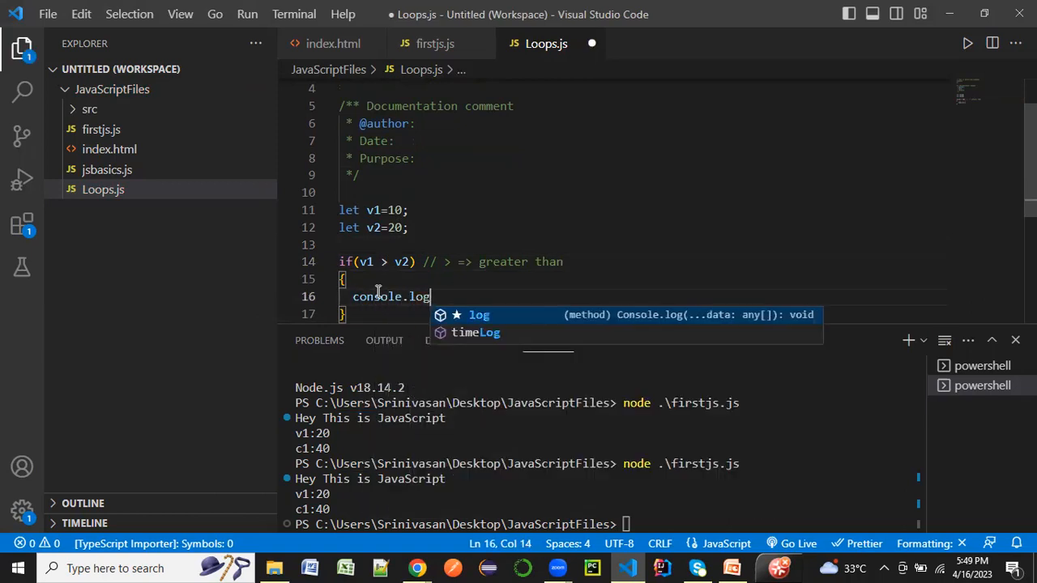
{"action": "type", "text": "('v1 is '"}
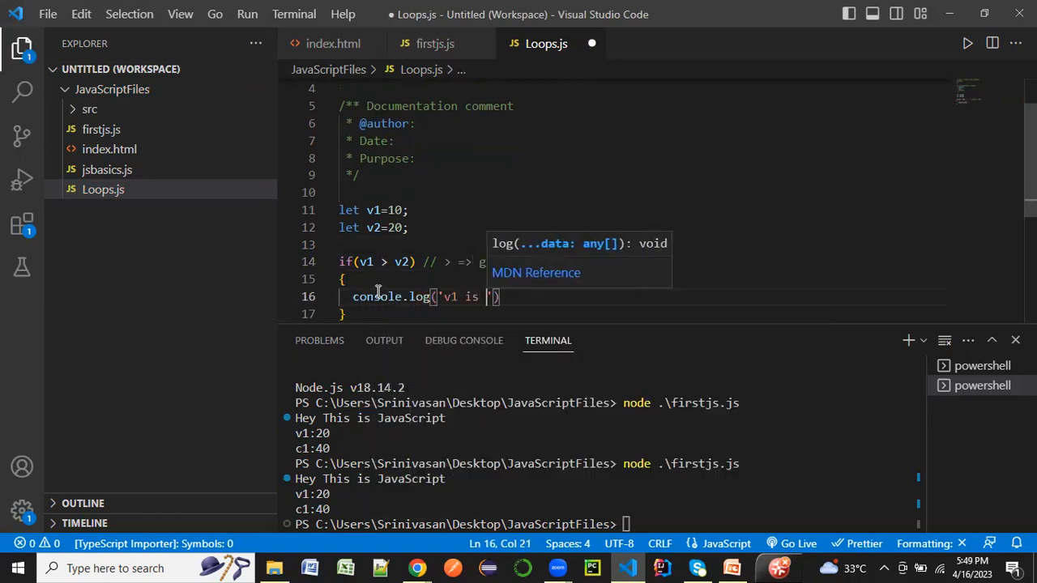
{"action": "type", "text": "greater than"}
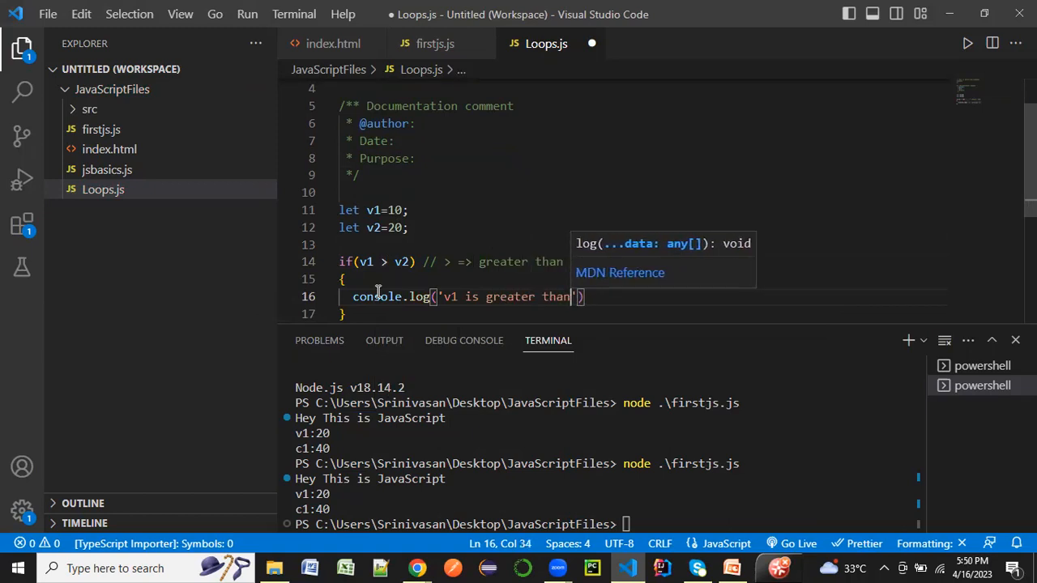
{"action": "type", "text": "v2"}
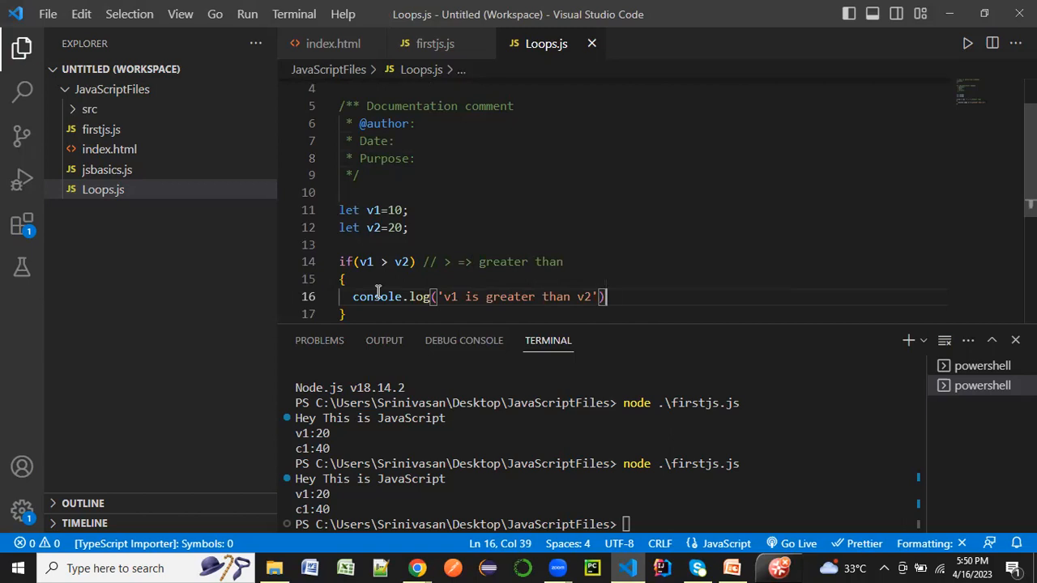
{"action": "type", "text": "e"}
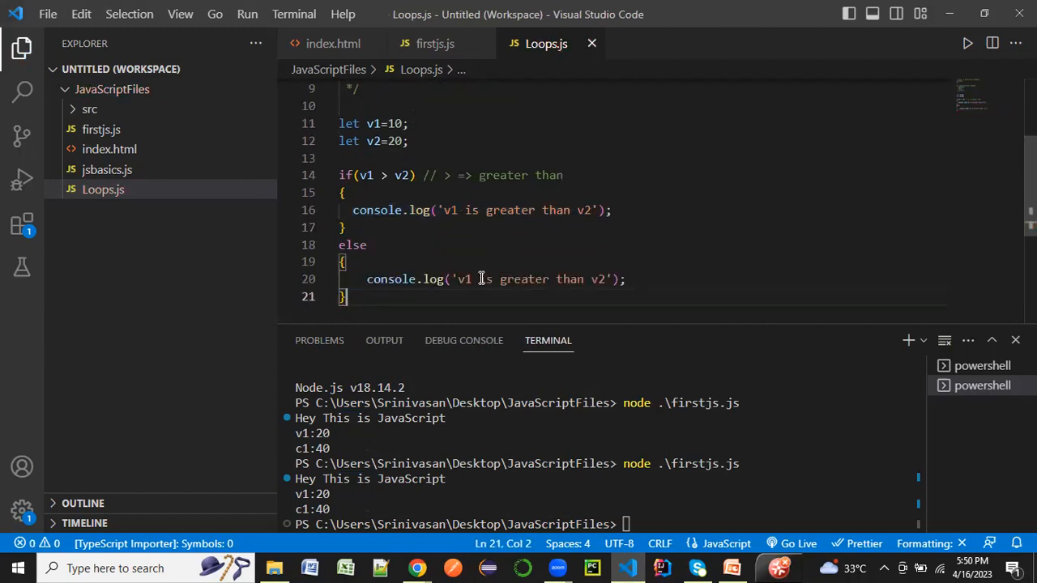
{"action": "type", "text": "2"}
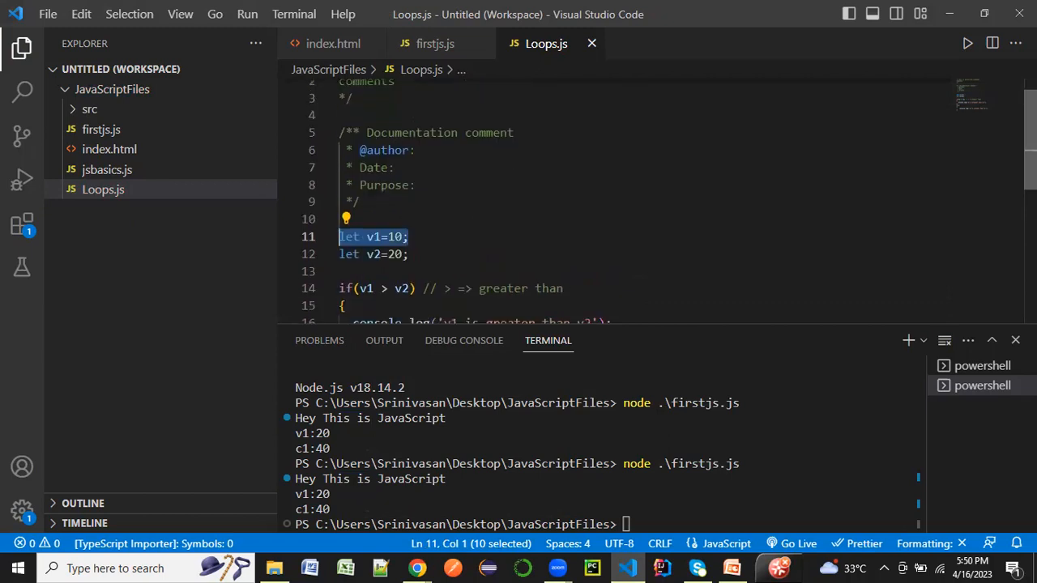
{"action": "scroll", "scroll_direction": "down", "scroll_amount": 3}
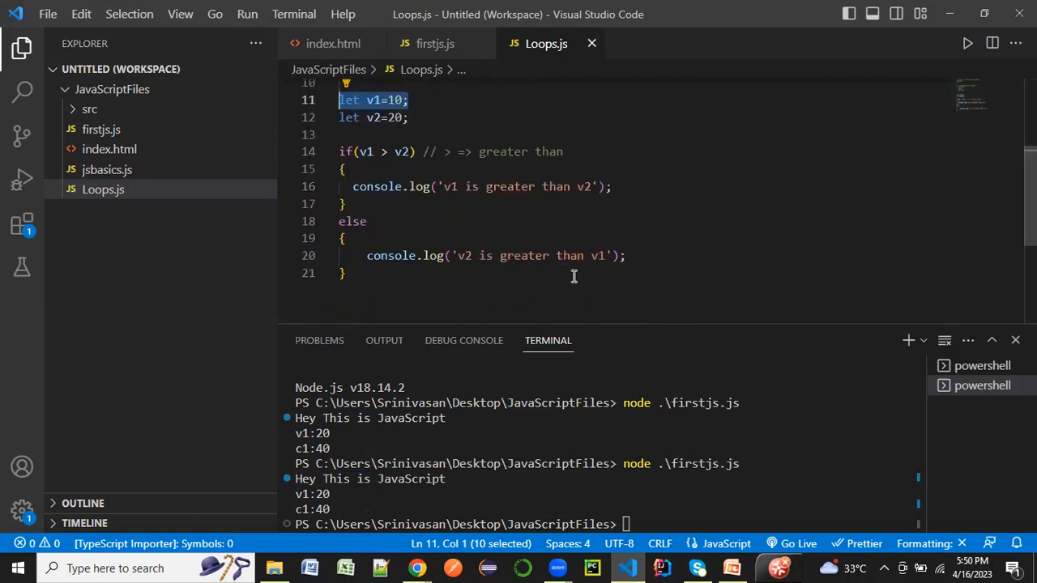
{"action": "mouse_move", "coordinate": [445, 184]}
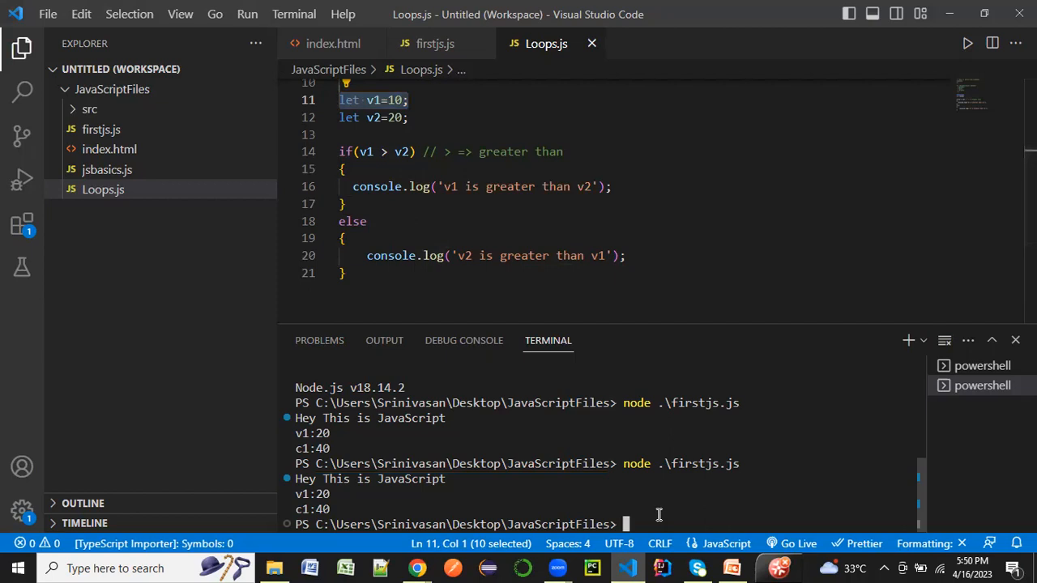
Run node with Loops.js instead of firstjs.js in the terminal
{"action": "type", "text": "node .\\firstjs.js"}
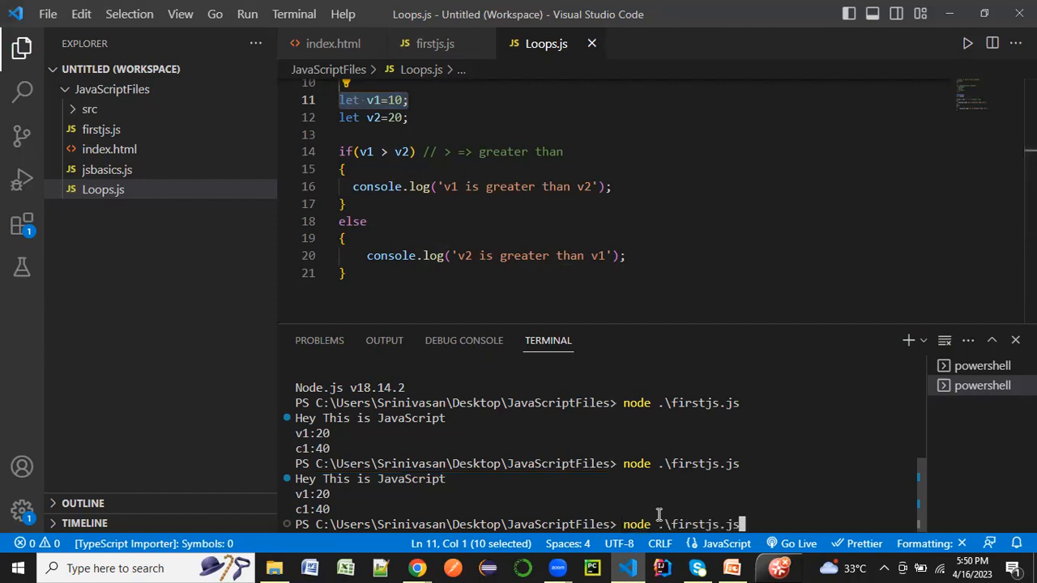
{"action": "key", "text": "Backspace"}
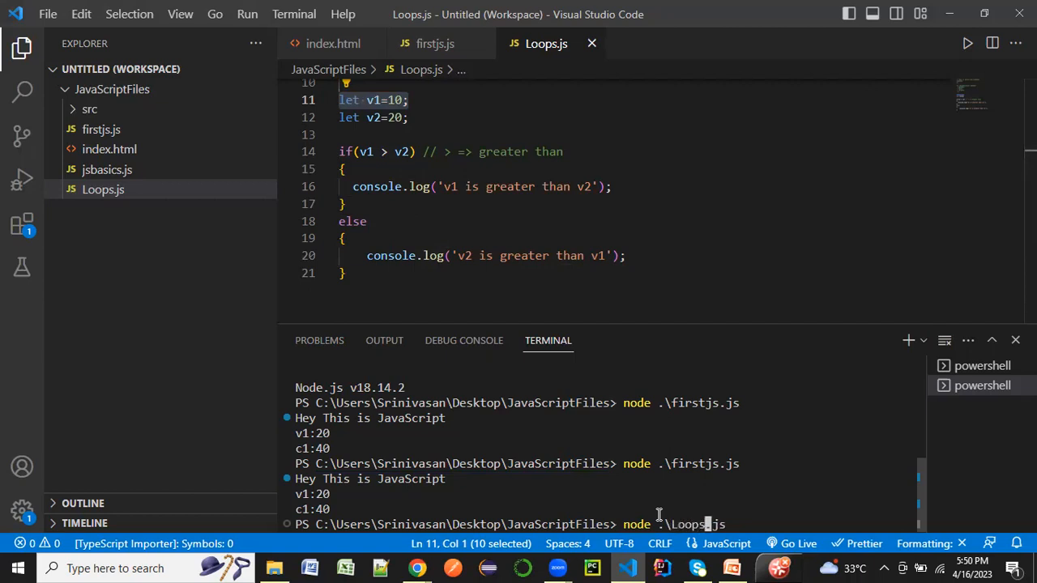
{"action": "key", "text": "Enter"}
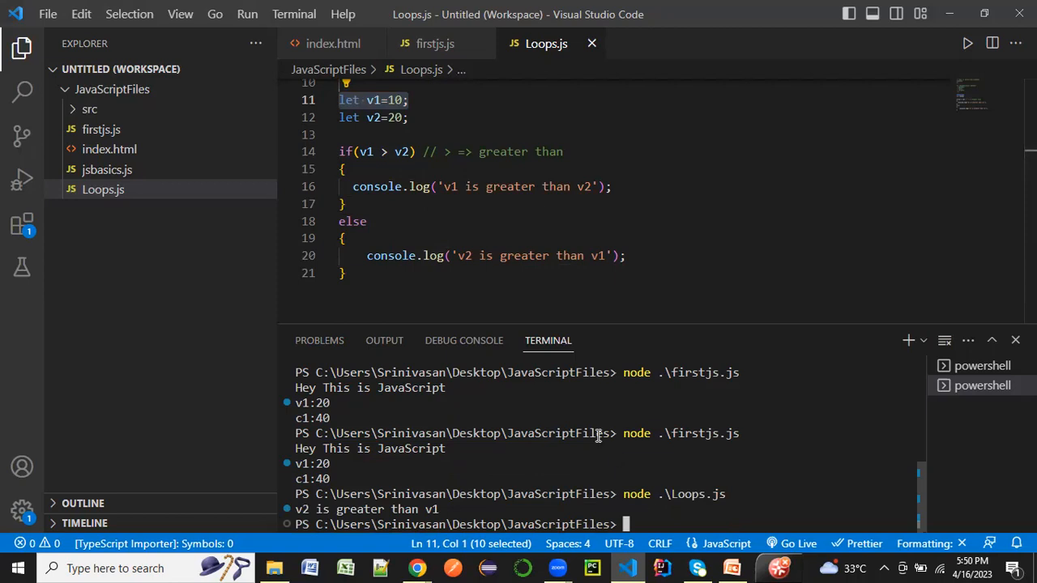
{"action": "mouse_move", "coordinate": [413, 135]}
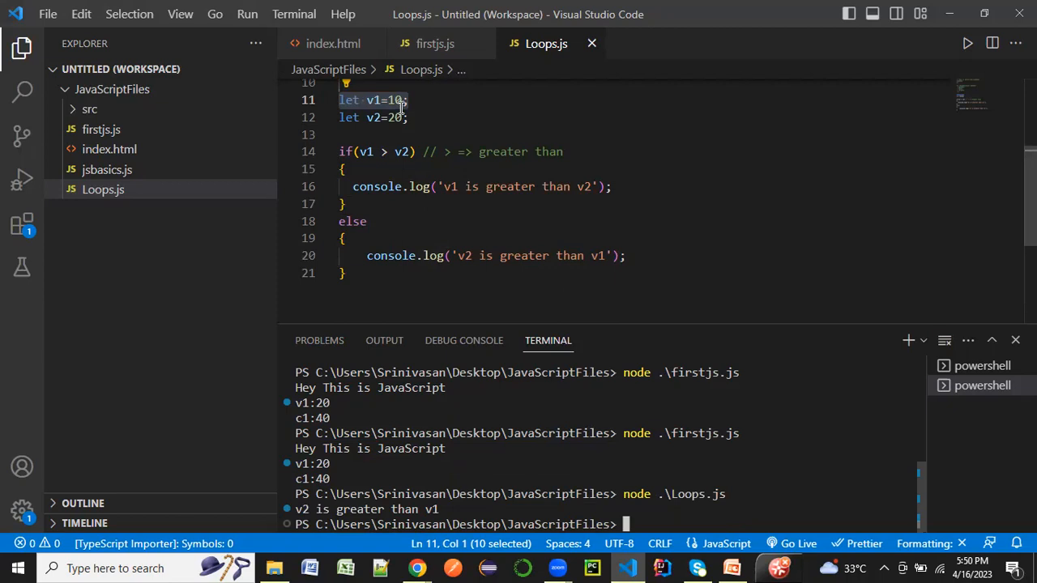
{"action": "mouse_move", "coordinate": [562, 403]}
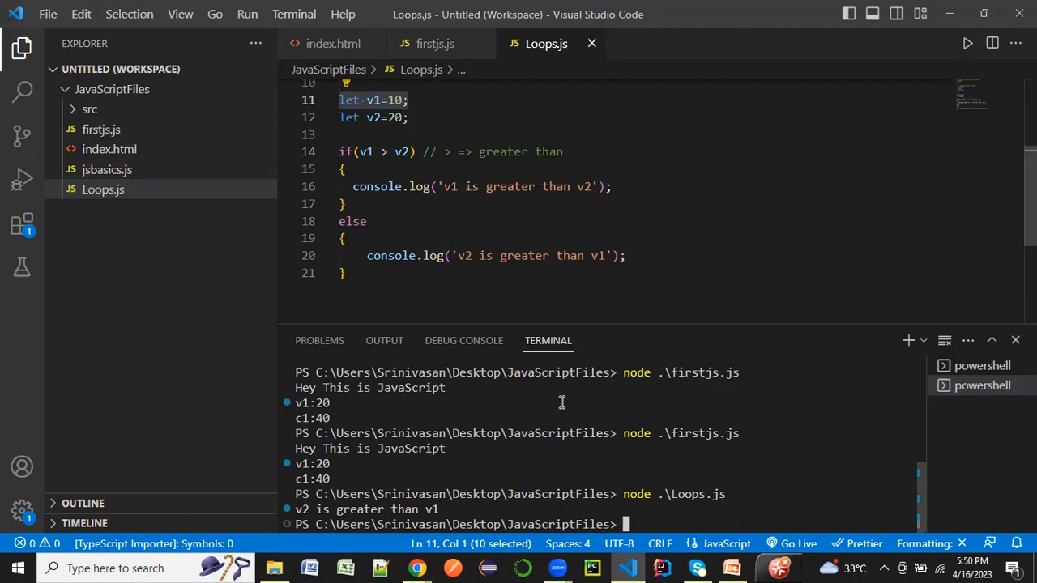
{"action": "mouse_move", "coordinate": [894, 210]}
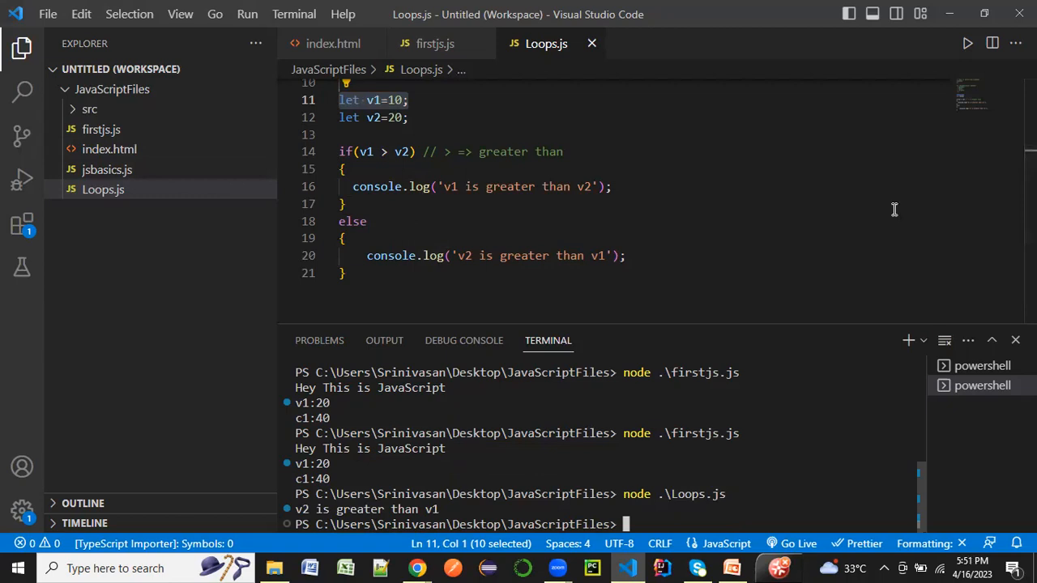
{"action": "mouse_move", "coordinate": [962, 57]}
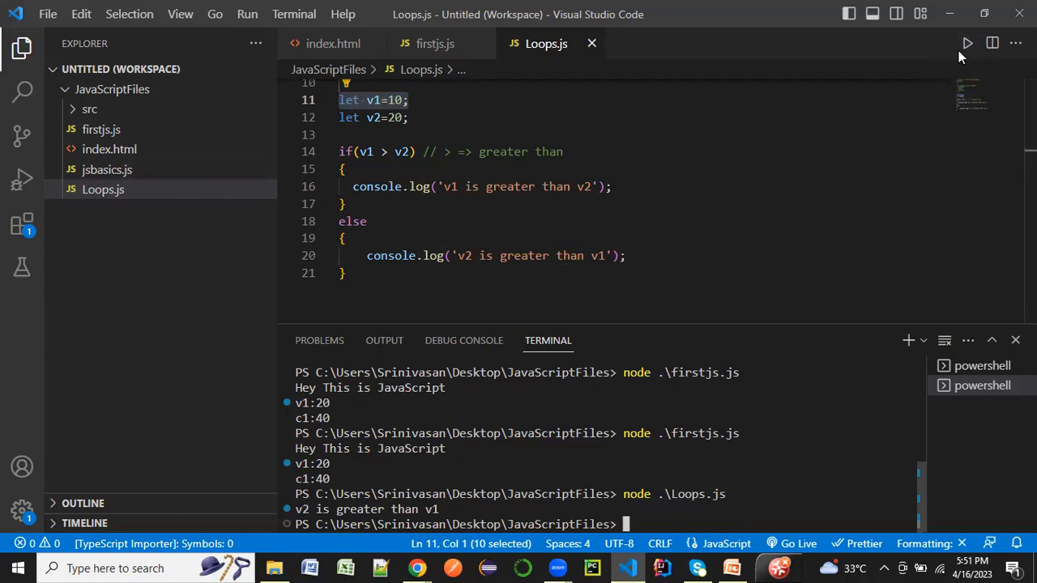
{"action": "mouse_move", "coordinate": [967, 44]}
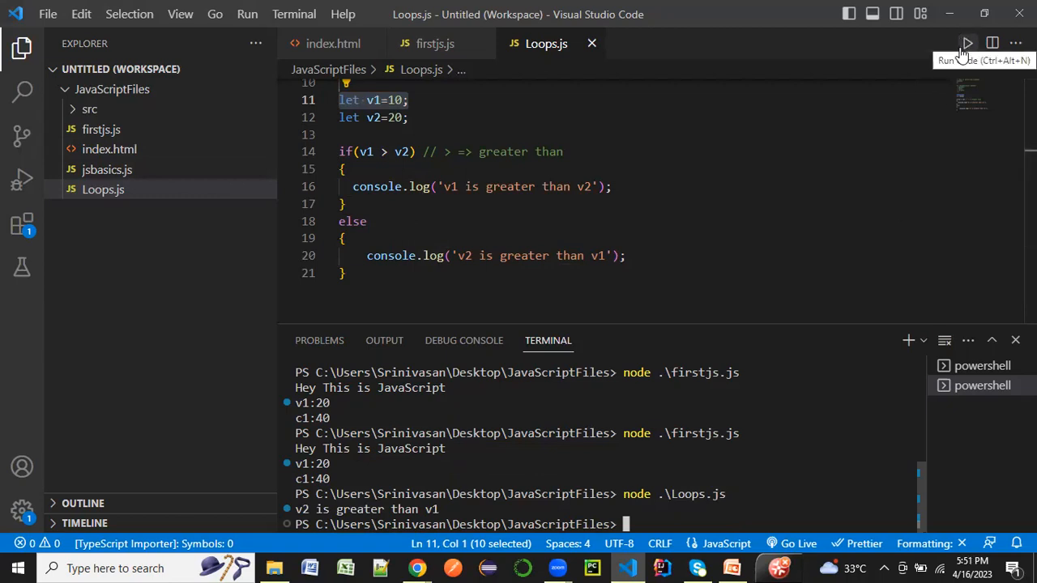
{"action": "mouse_move", "coordinate": [968, 43]}
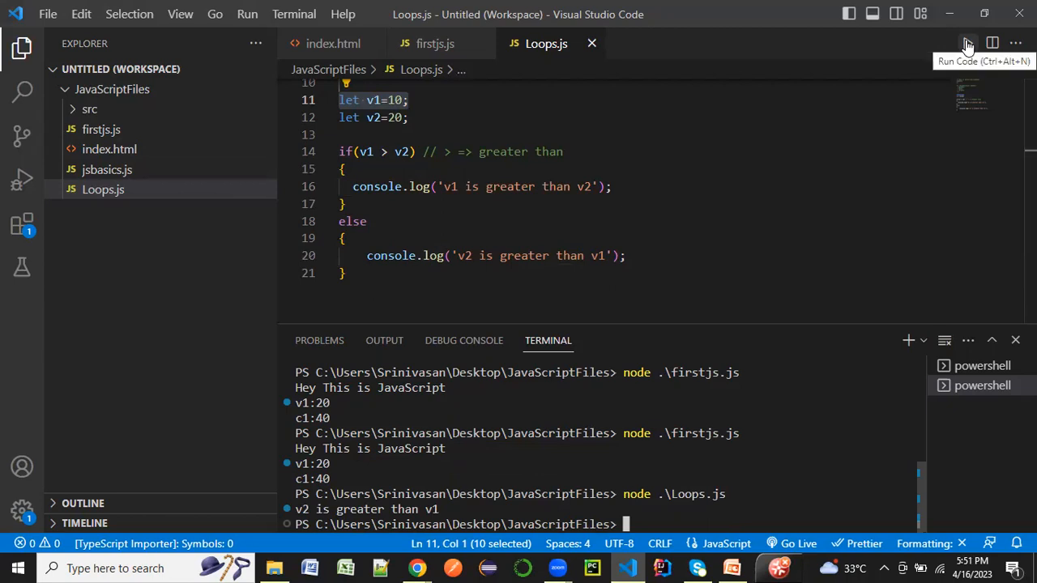
Run Loops.js with Code Runner's Run Code button, printing 'v2 is greater than v1'
{"action": "left_click", "coordinate": [967, 43]}
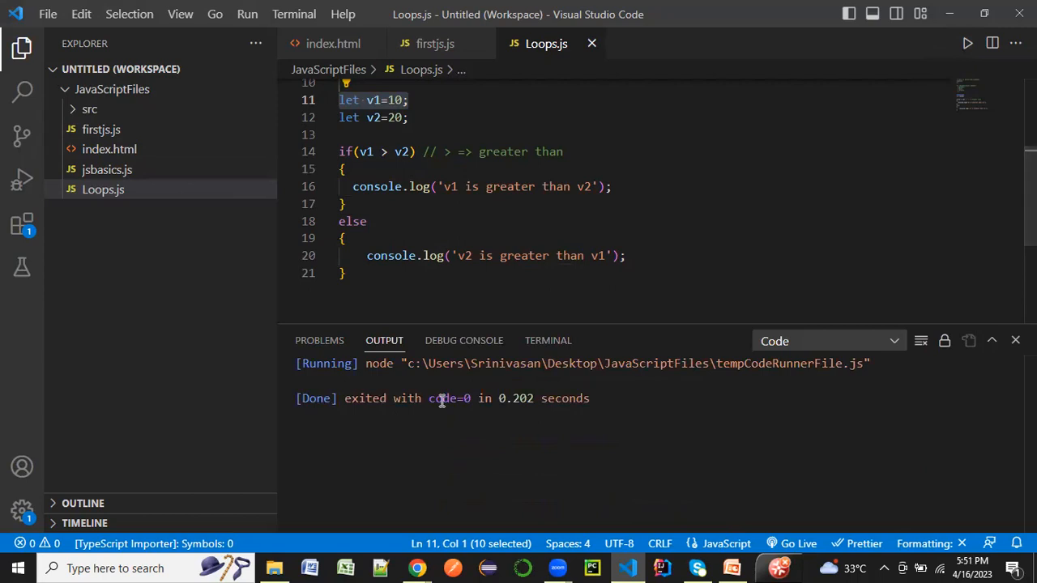
{"action": "mouse_move", "coordinate": [672, 240]}
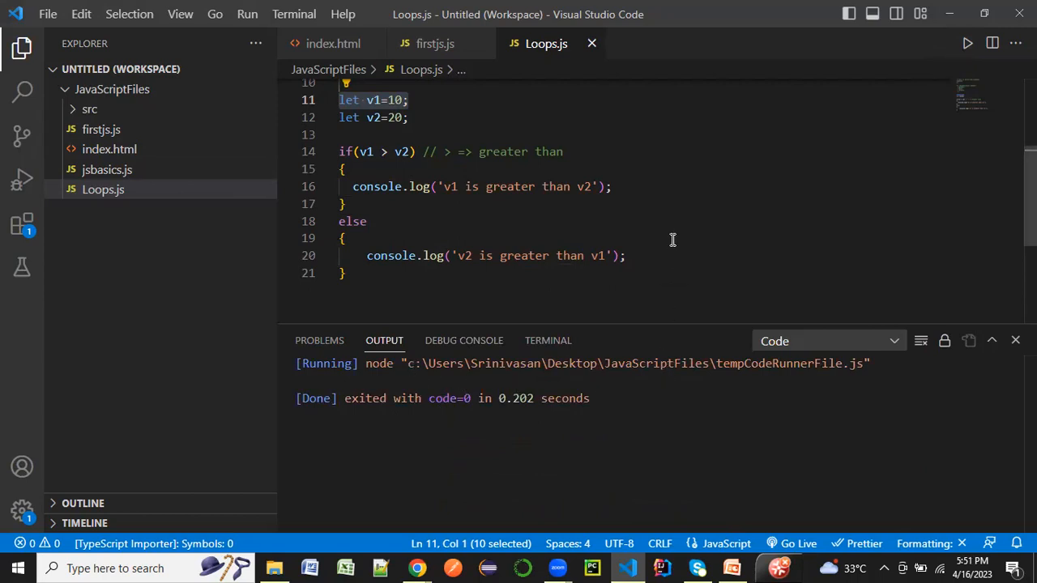
{"action": "left_click", "coordinate": [966, 43]}
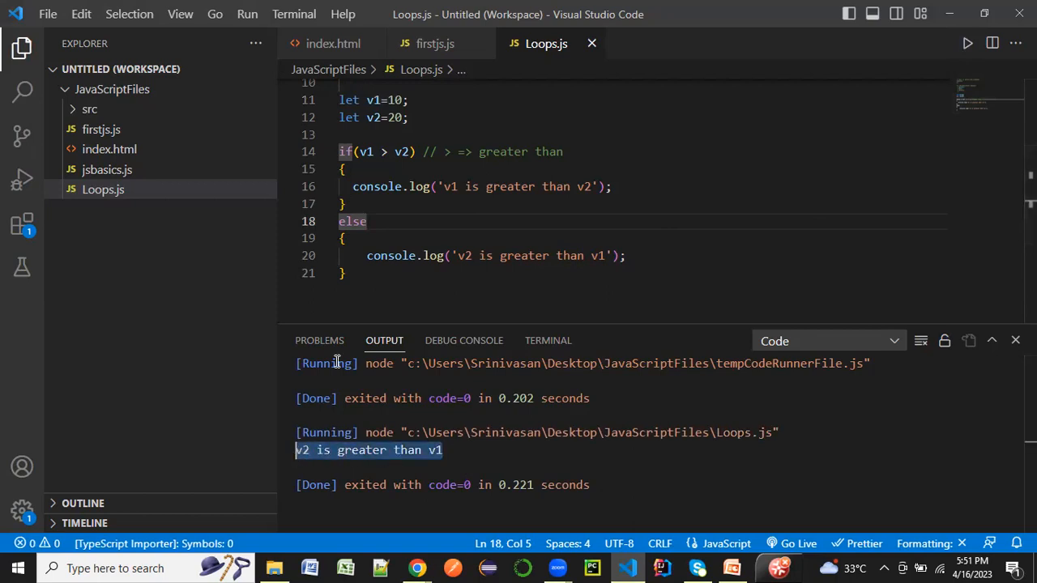
{"action": "mouse_move", "coordinate": [968, 43]}
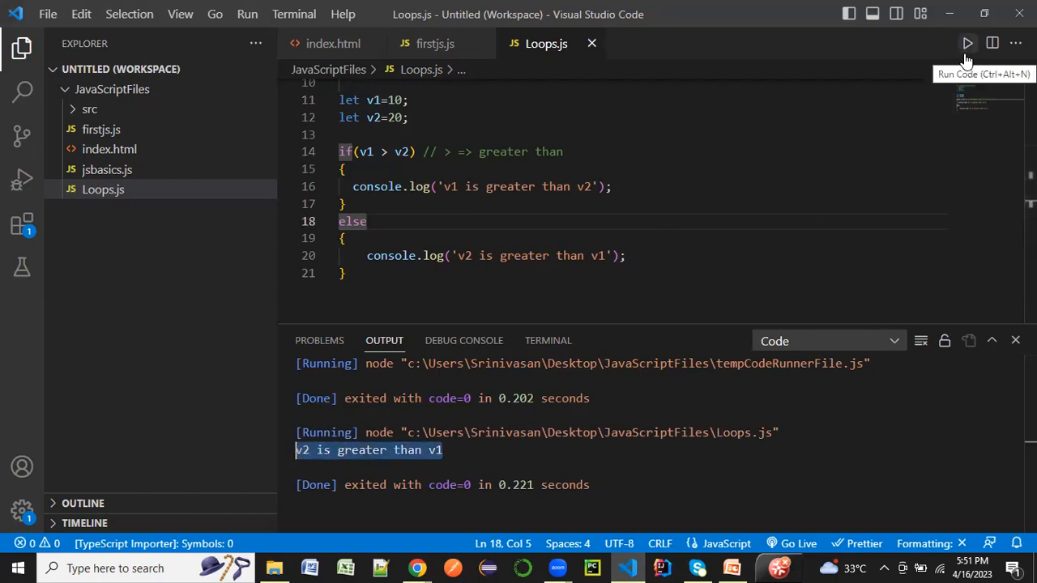
{"action": "mouse_move", "coordinate": [176, 48]}
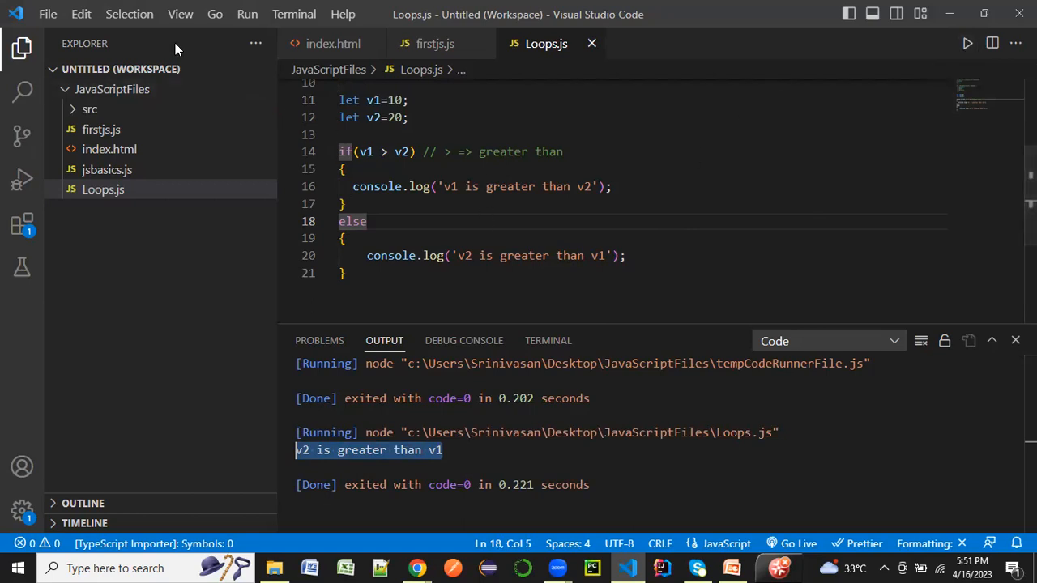
{"action": "mouse_move", "coordinate": [20, 137]}
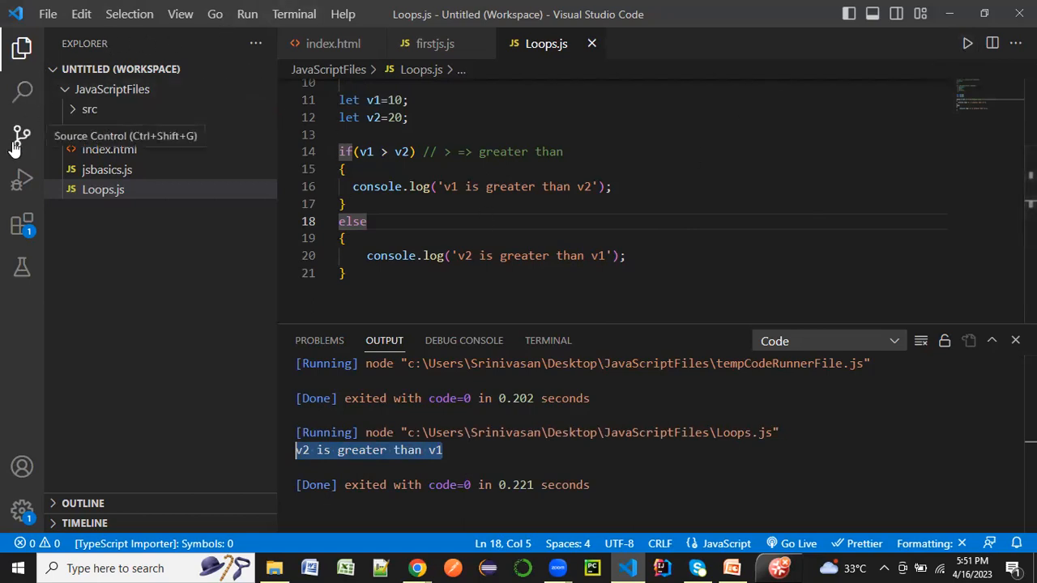
Search the Extensions marketplace for 'Code Runner', finding Jun Han's extension installed
{"action": "left_click", "coordinate": [22, 224]}
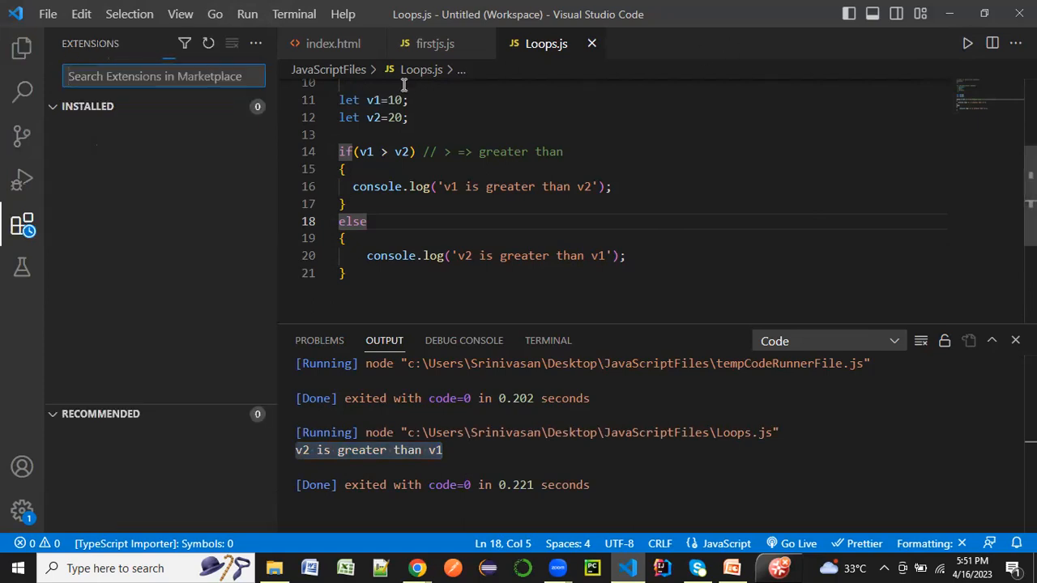
{"action": "type", "text": "Run Code"}
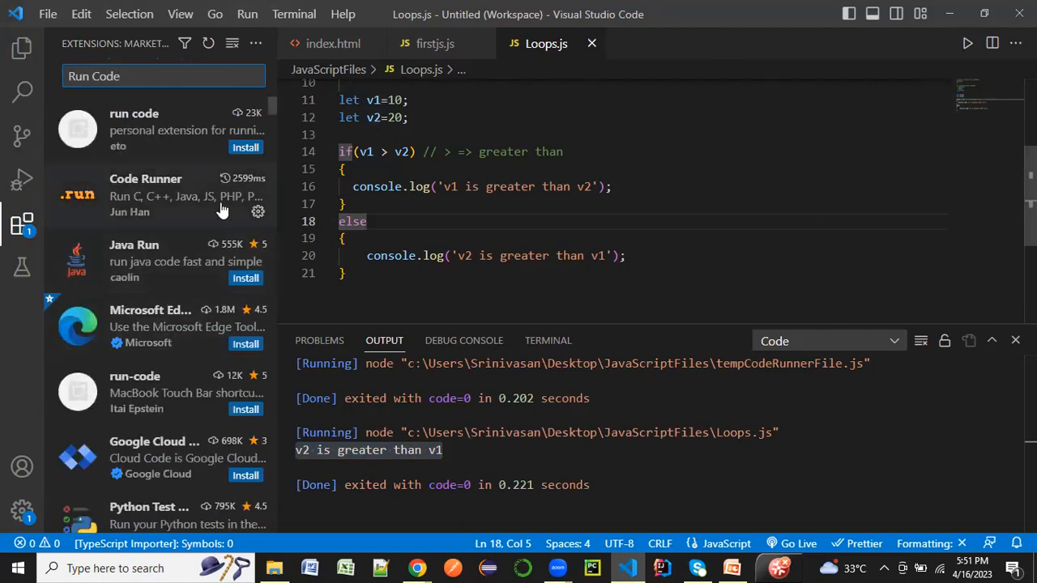
{"action": "mouse_move", "coordinate": [146, 195]}
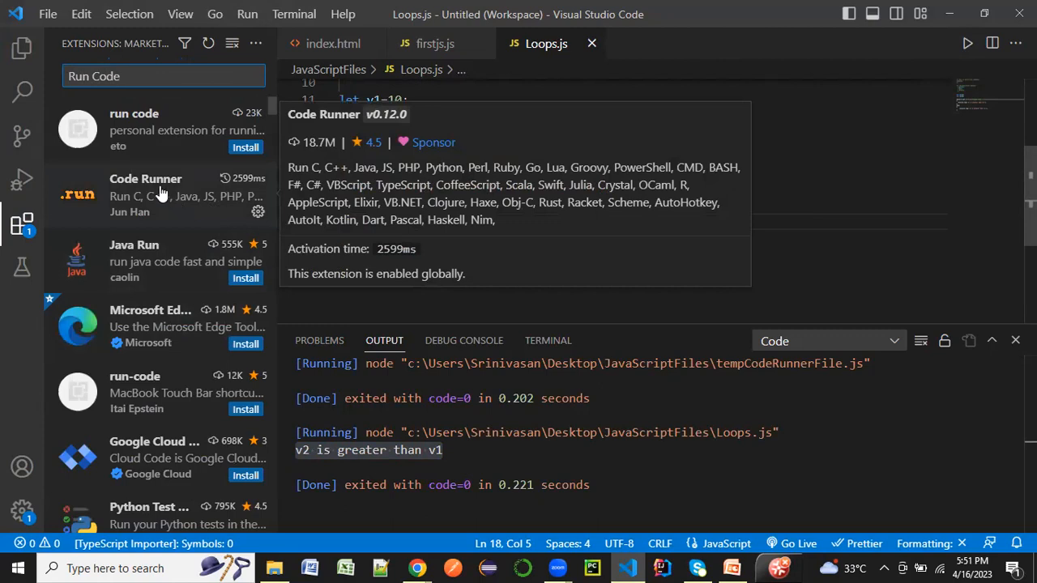
{"action": "mouse_move", "coordinate": [144, 90]}
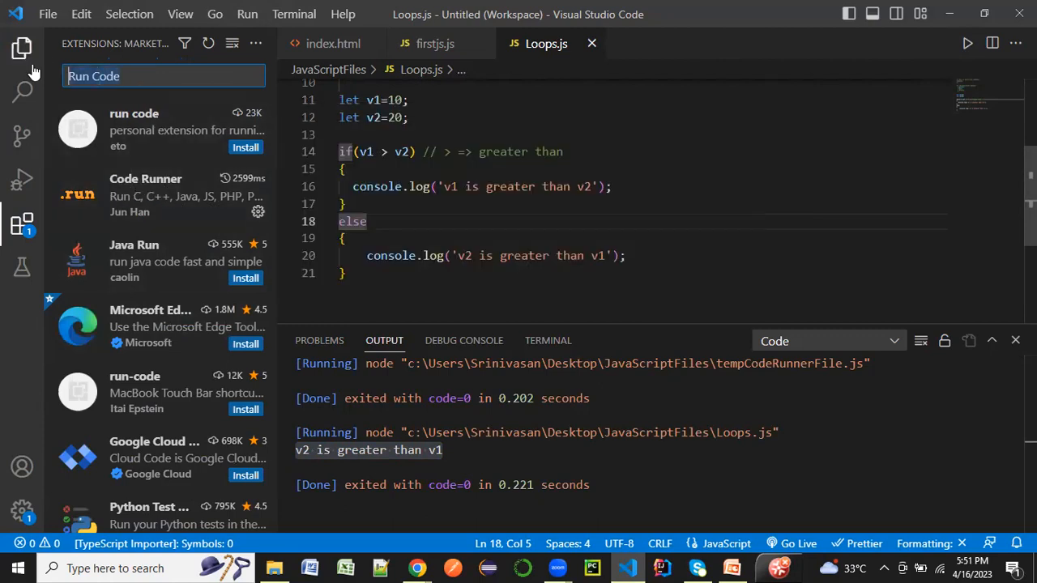
{"action": "type", "text": "Code Runner"}
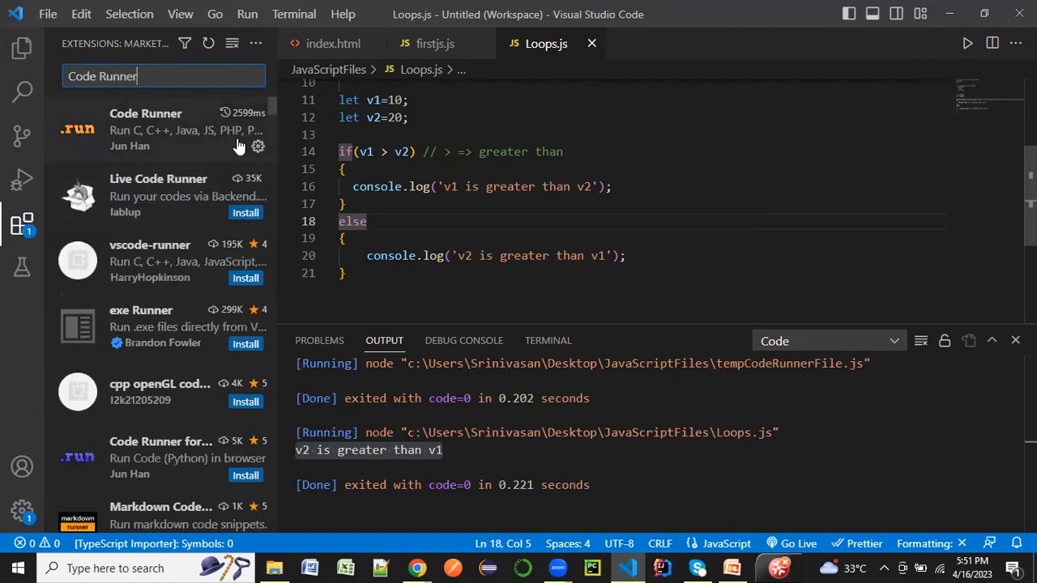
{"action": "mouse_move", "coordinate": [146, 130]}
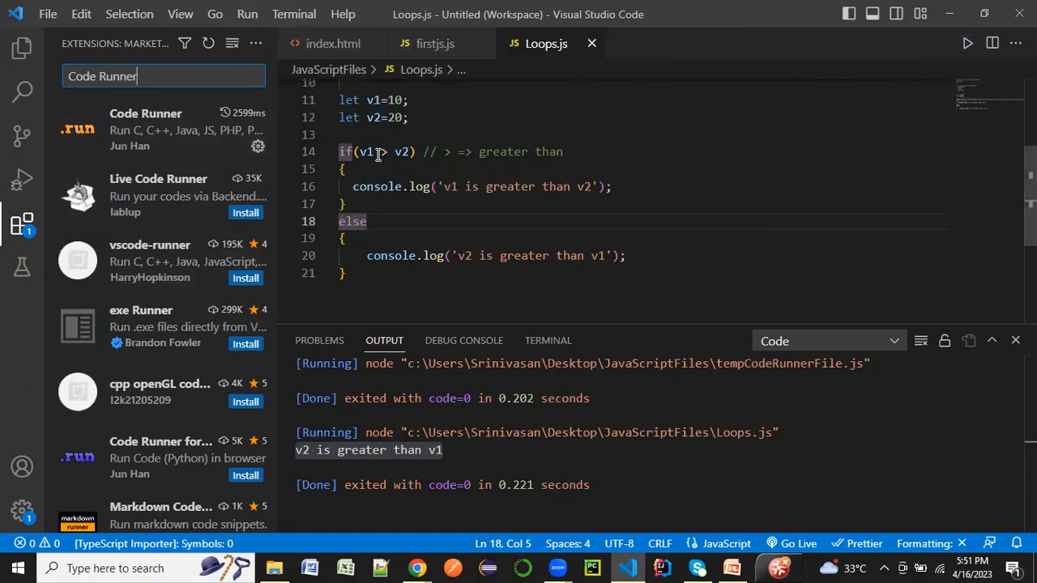
{"action": "mouse_move", "coordinate": [158, 195]}
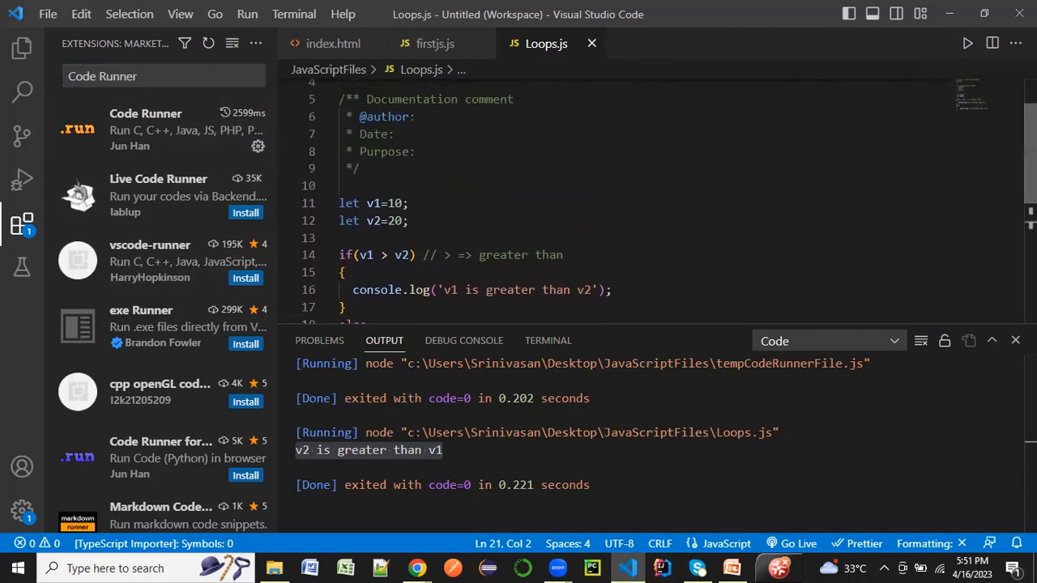
{"action": "scroll", "scroll_direction": "down", "scroll_amount": 3}
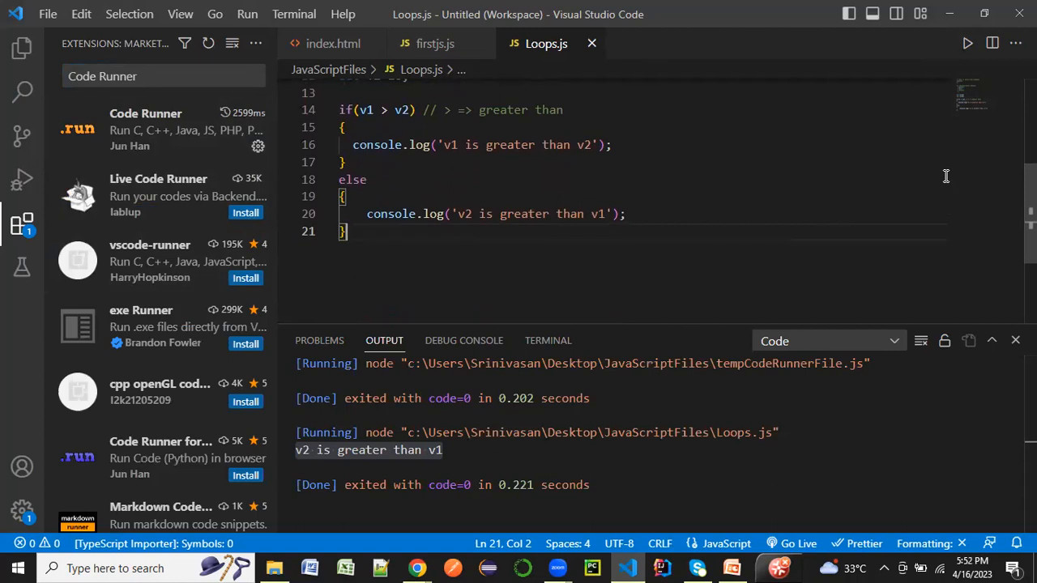
{"action": "mouse_move", "coordinate": [678, 39]}
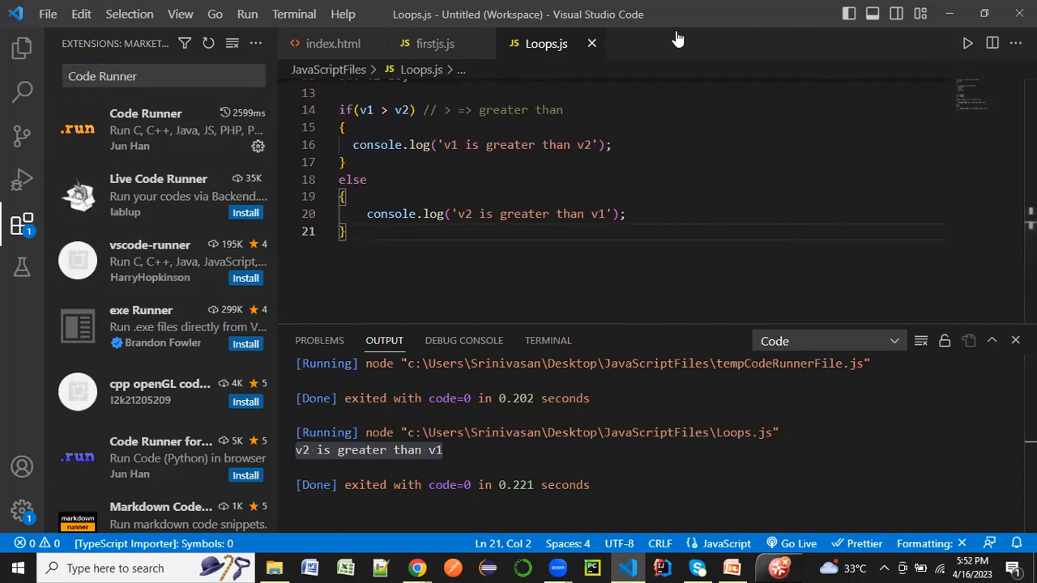